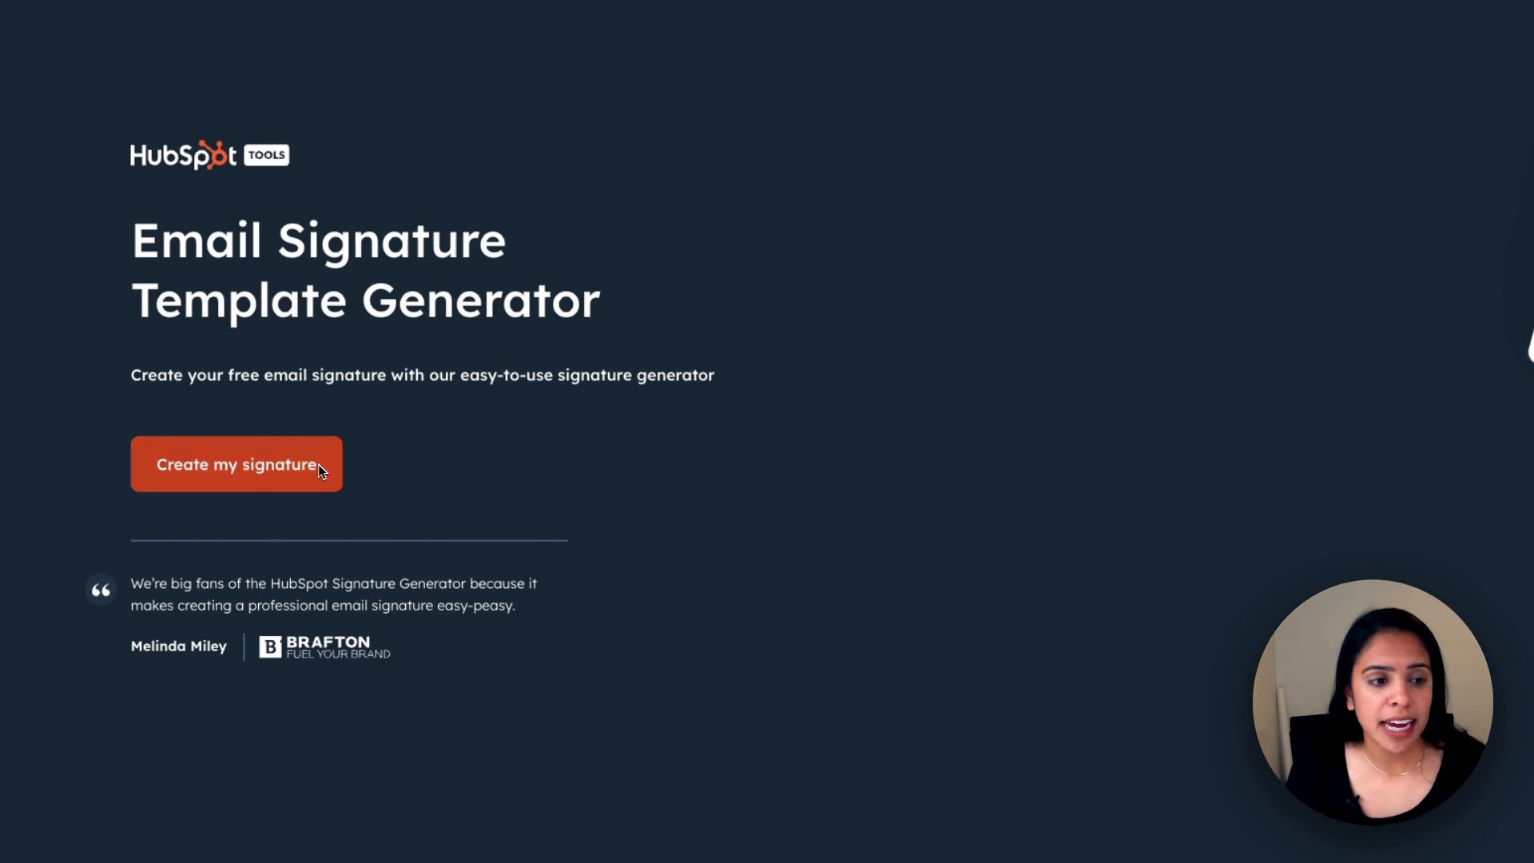
Step: Start a new signature from the landing page and choose Template 5 as the layout
left_click(237, 463)
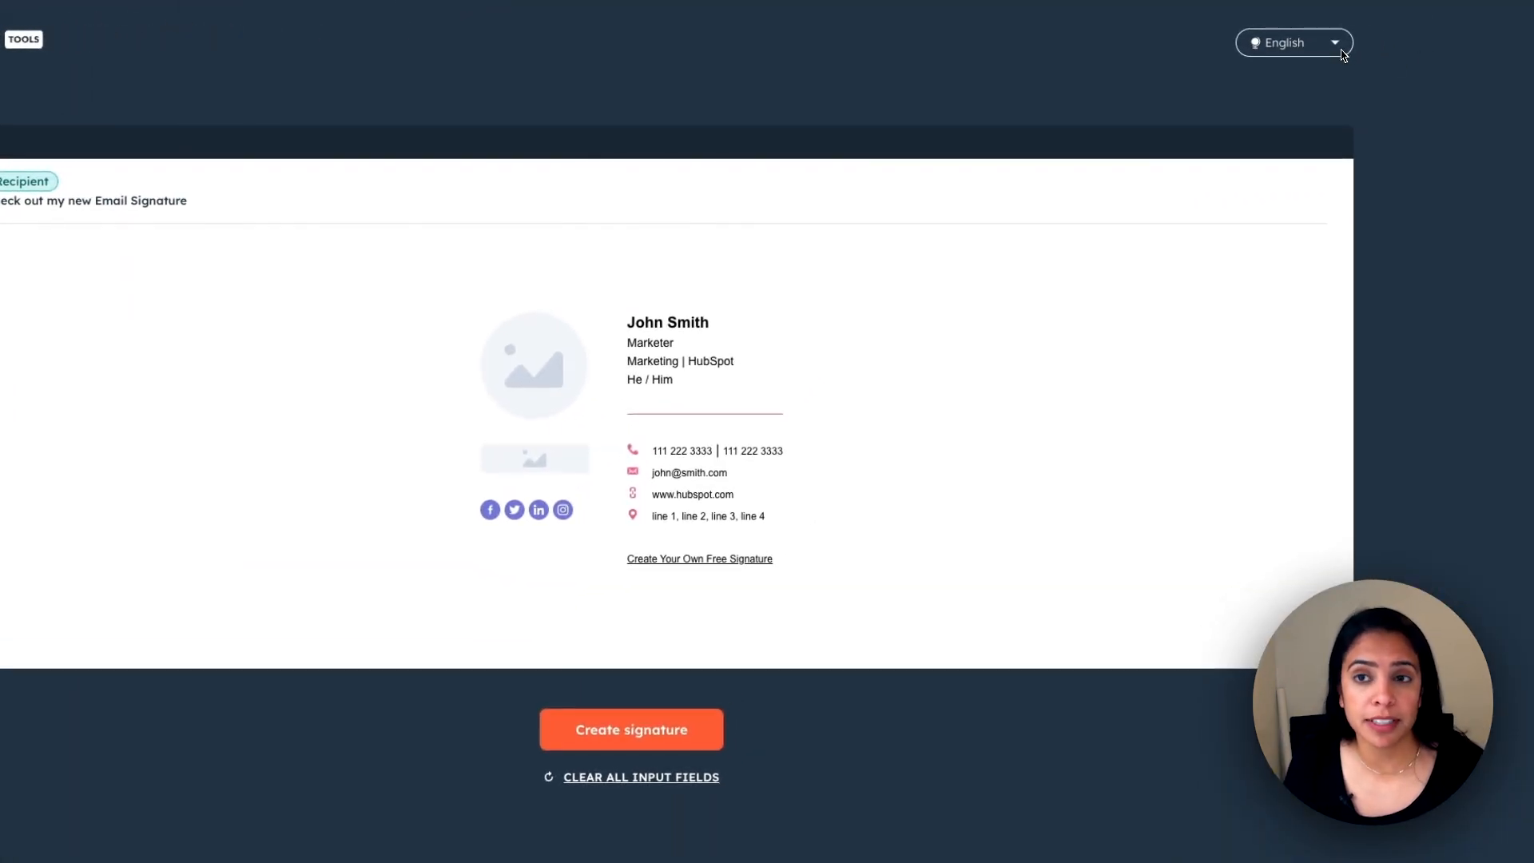
left_click(1331, 43)
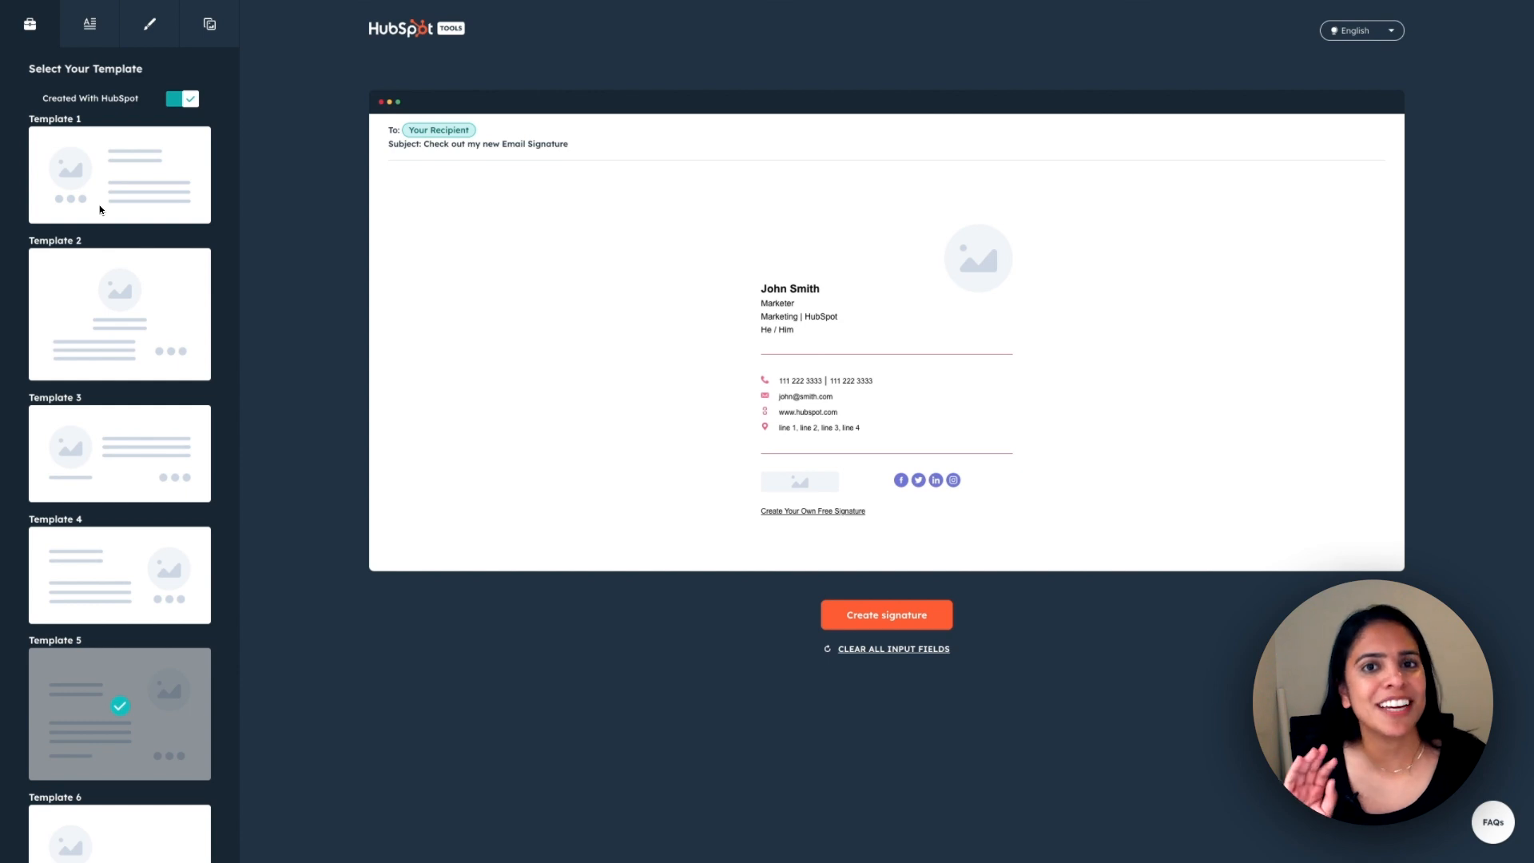
left_click(119, 175)
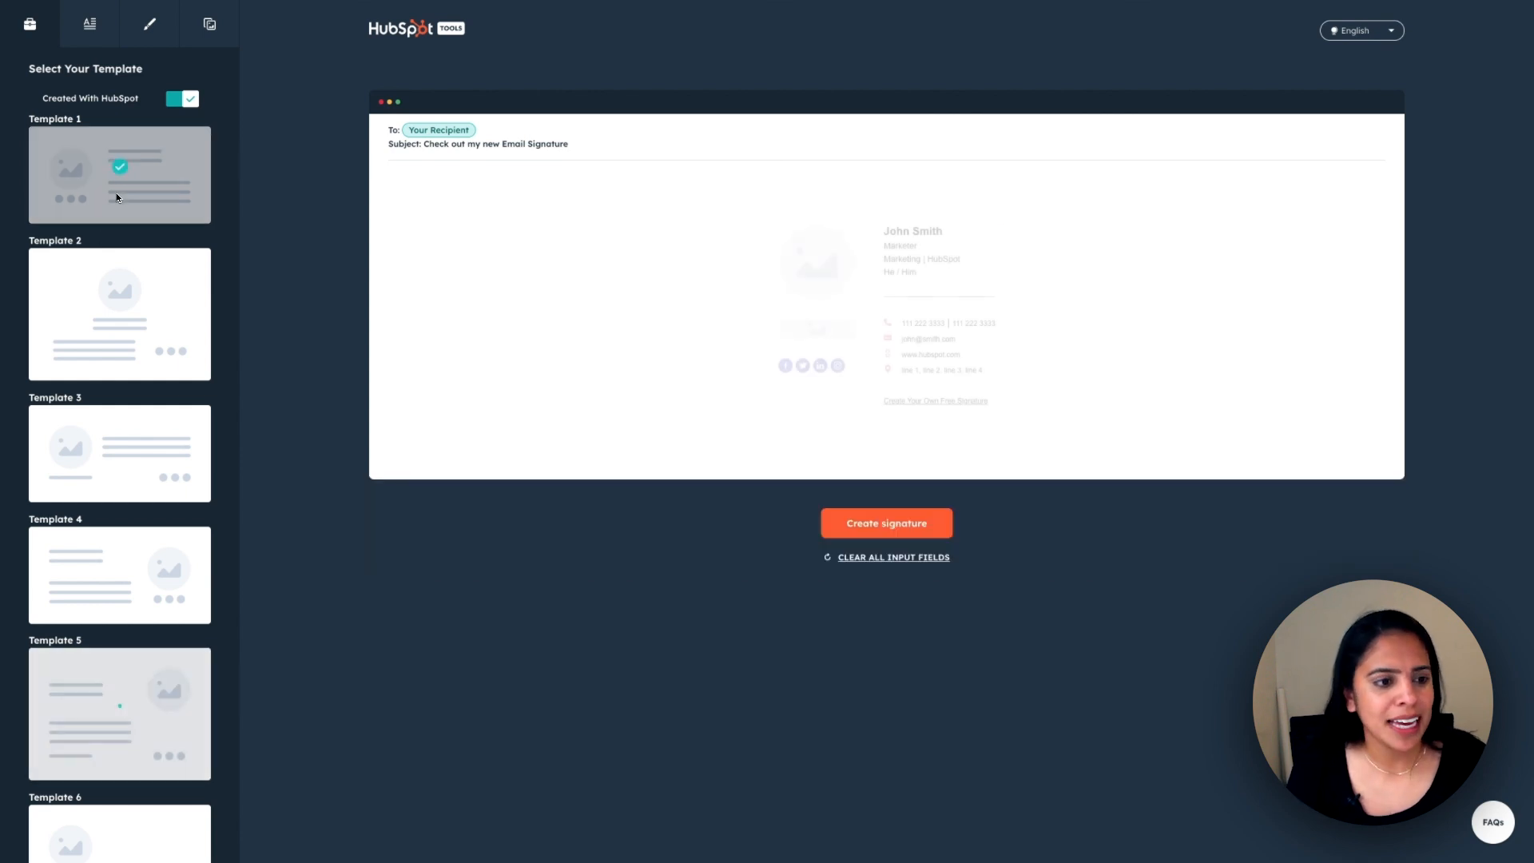
left_click(120, 454)
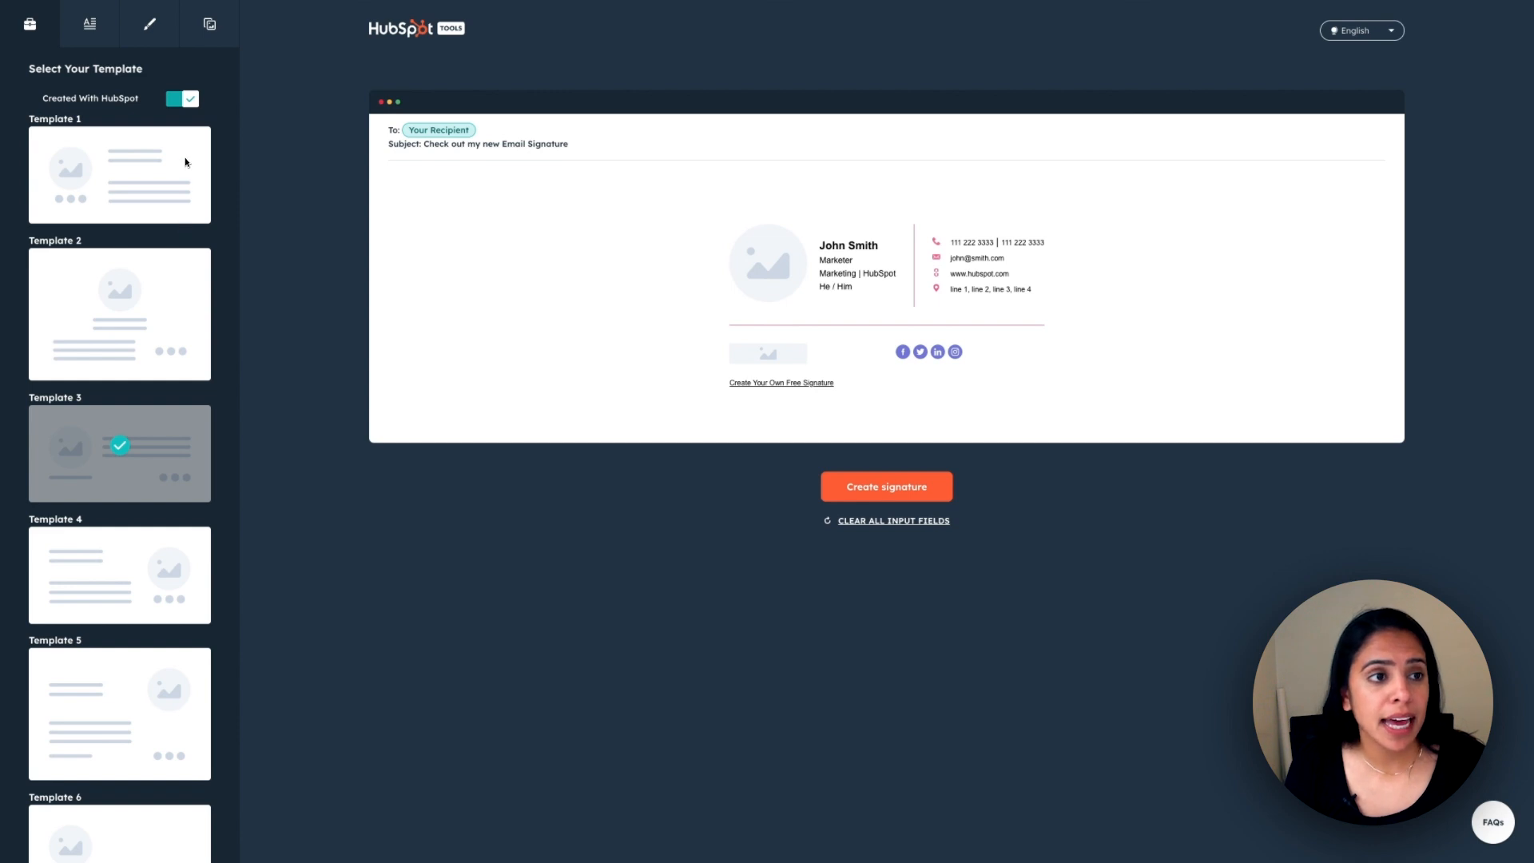
left_click(88, 22)
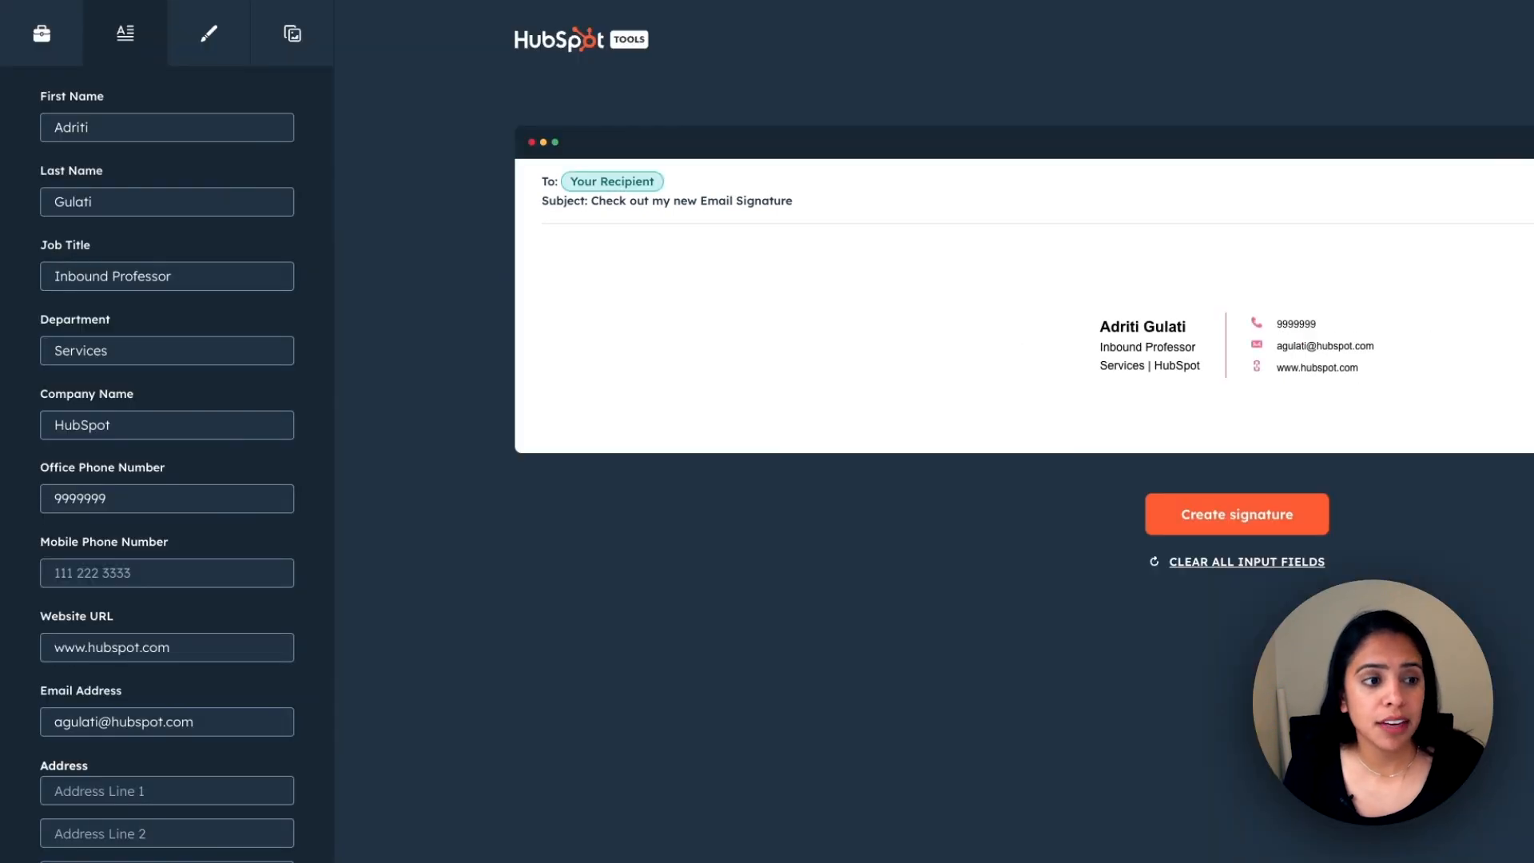
Step: Enter 12 HubSpot Way as Address Line 1 in the contact details
type("12 HubSpot Way")
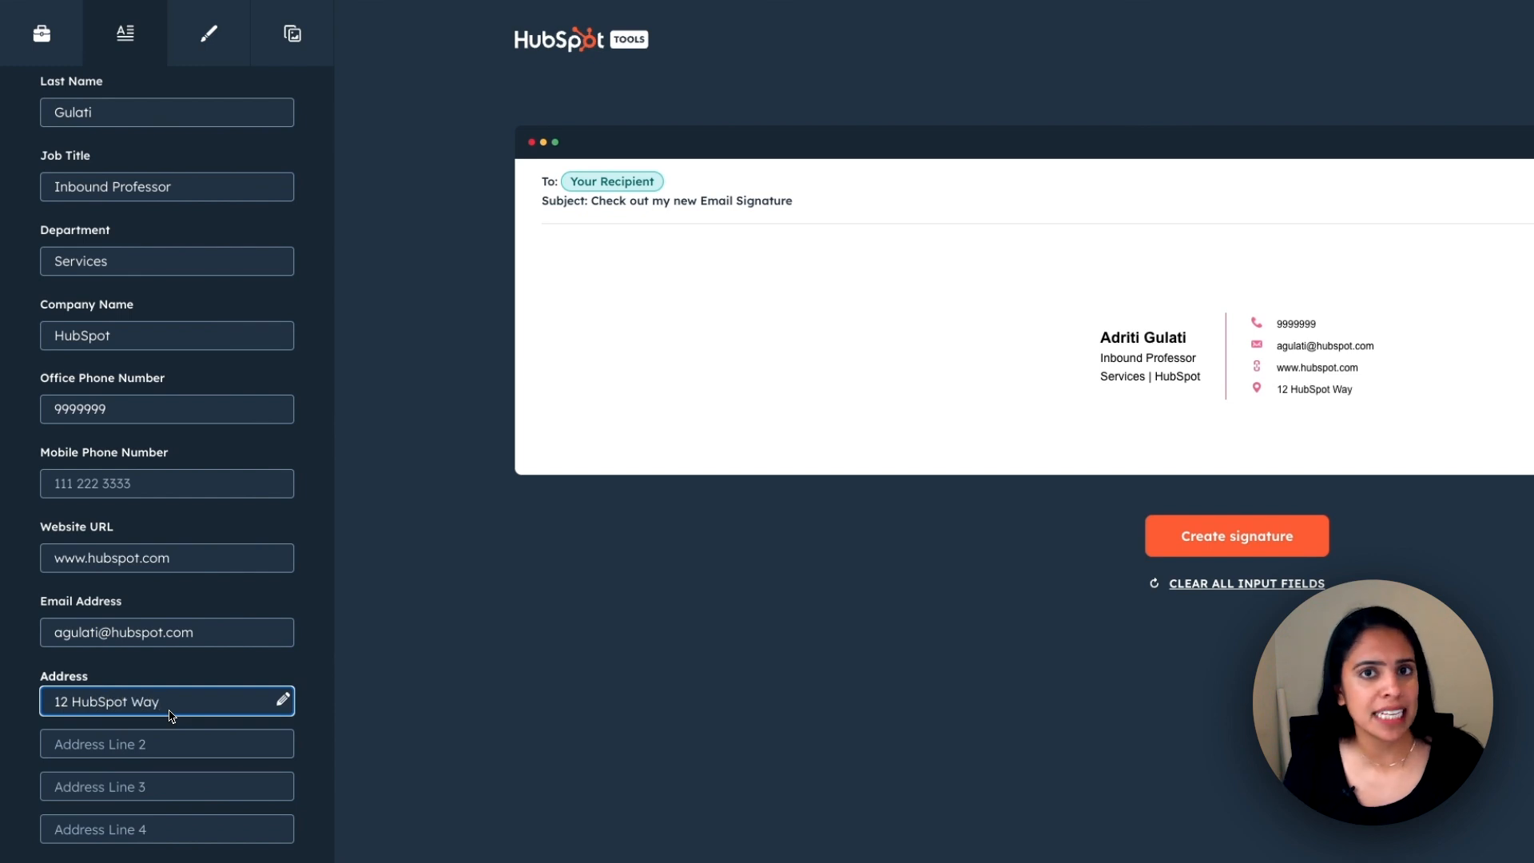
scroll("down", 3)
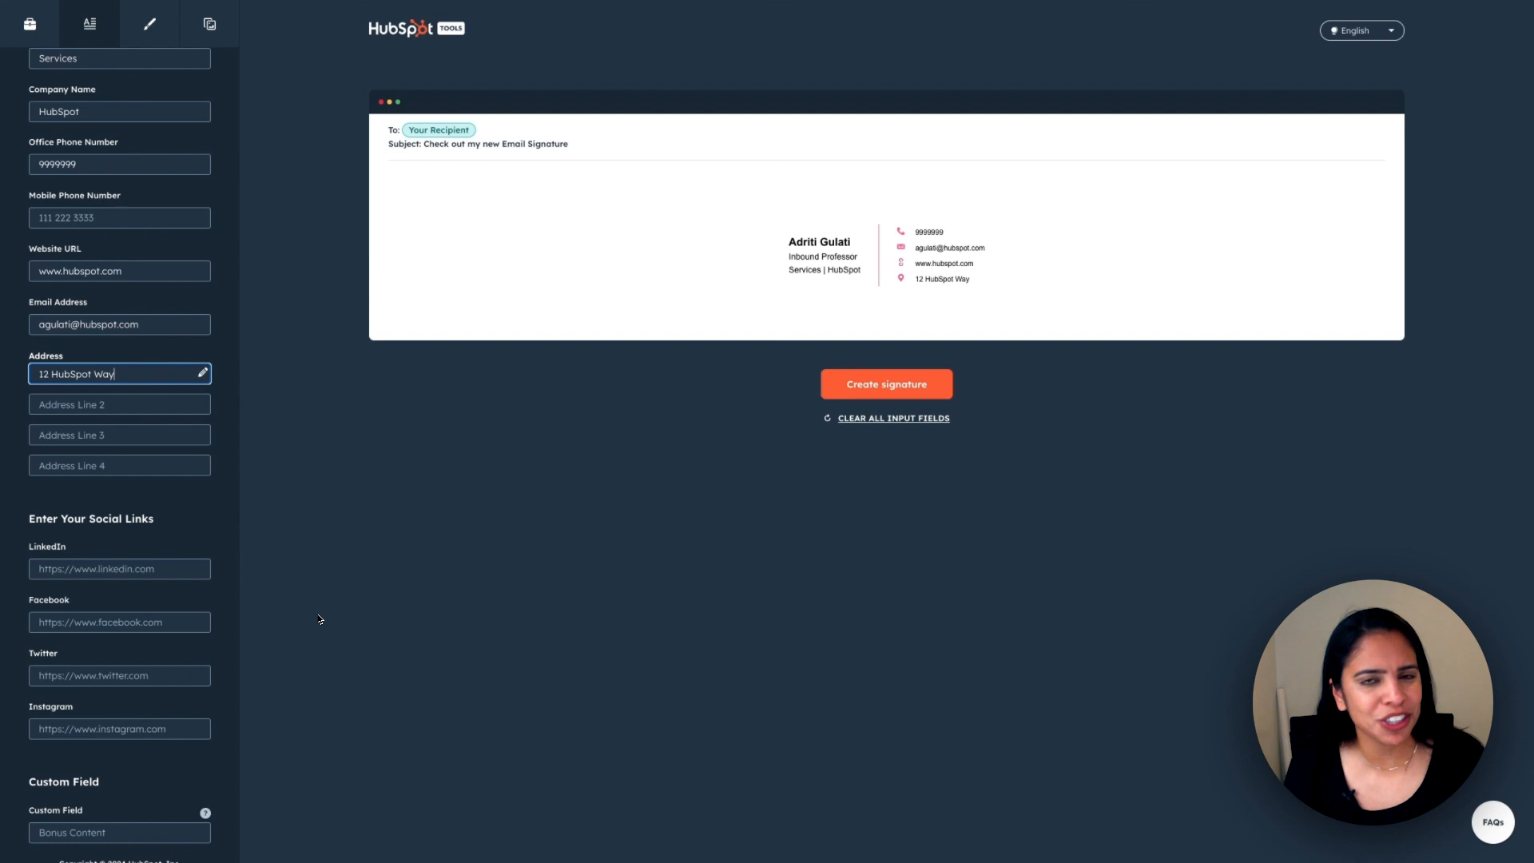
mouse_move(304, 610)
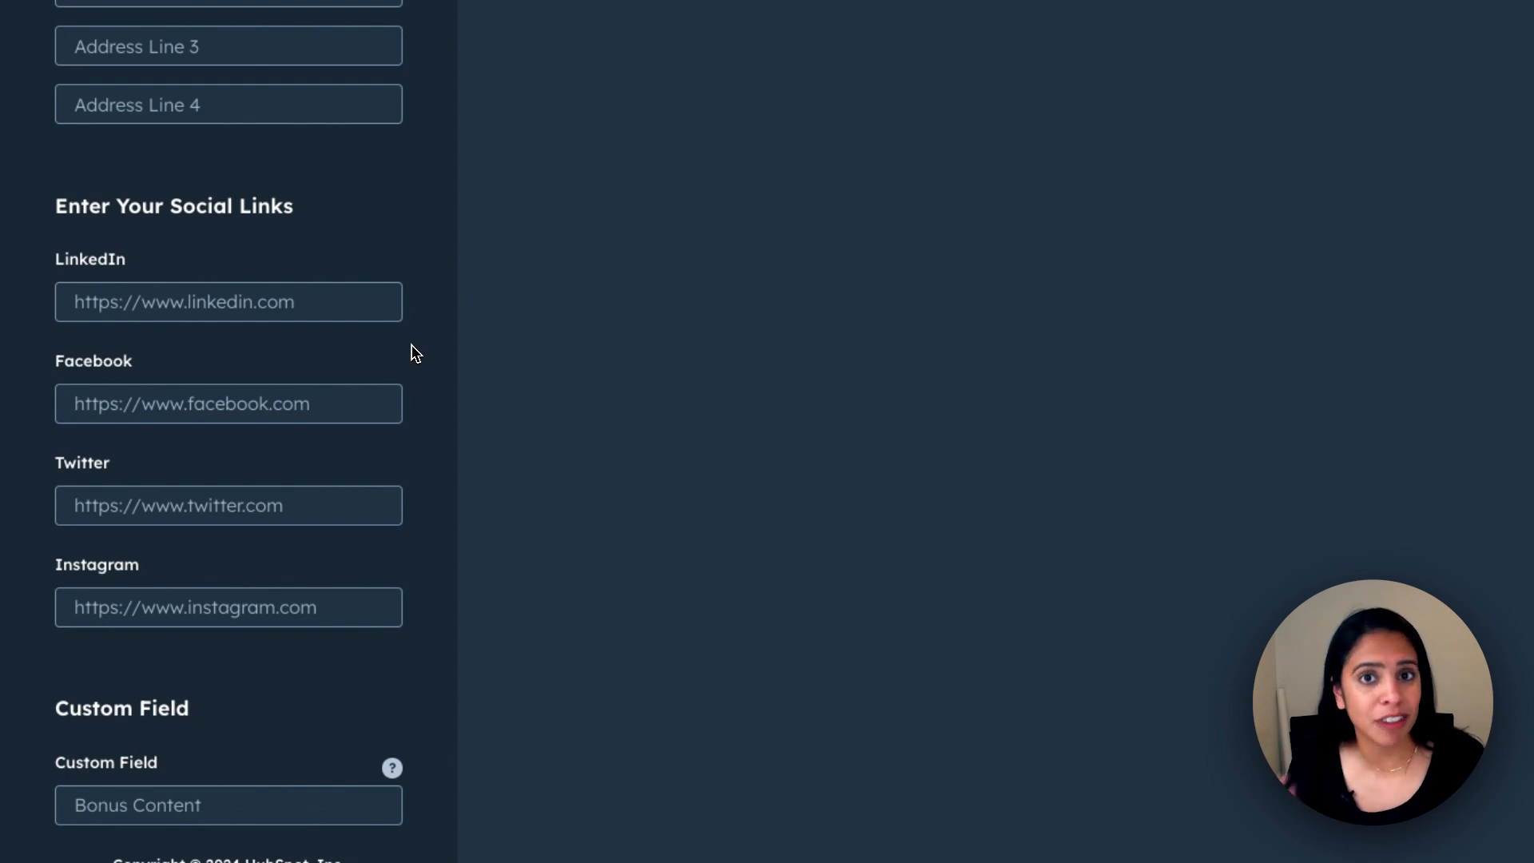
Step: Add LinkedIn, Facebook, Twitter and Instagram profile URLs so all four icons show
type("www.li")
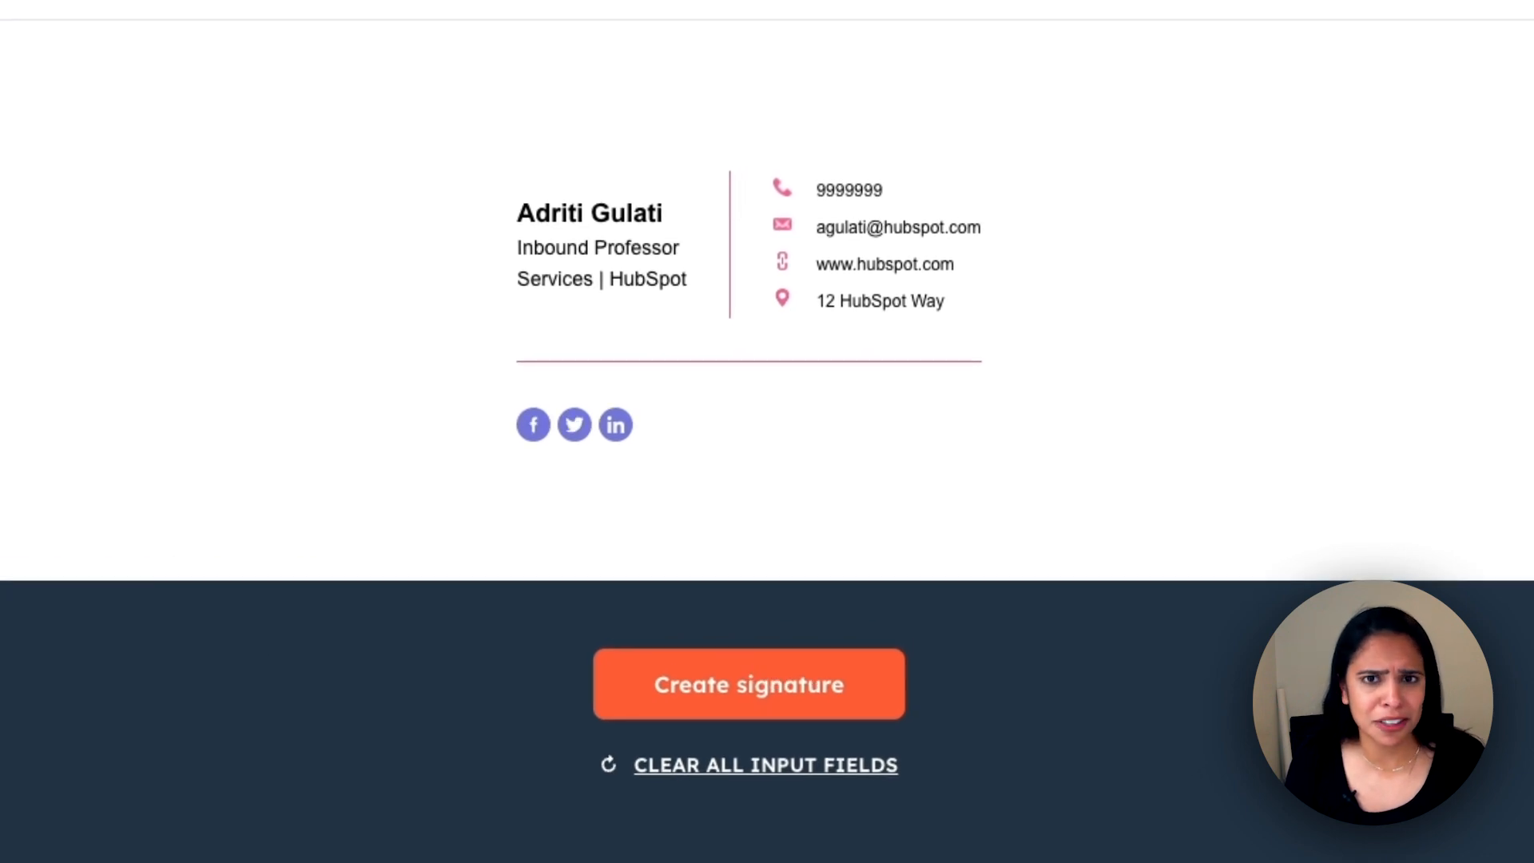
left_click(750, 684)
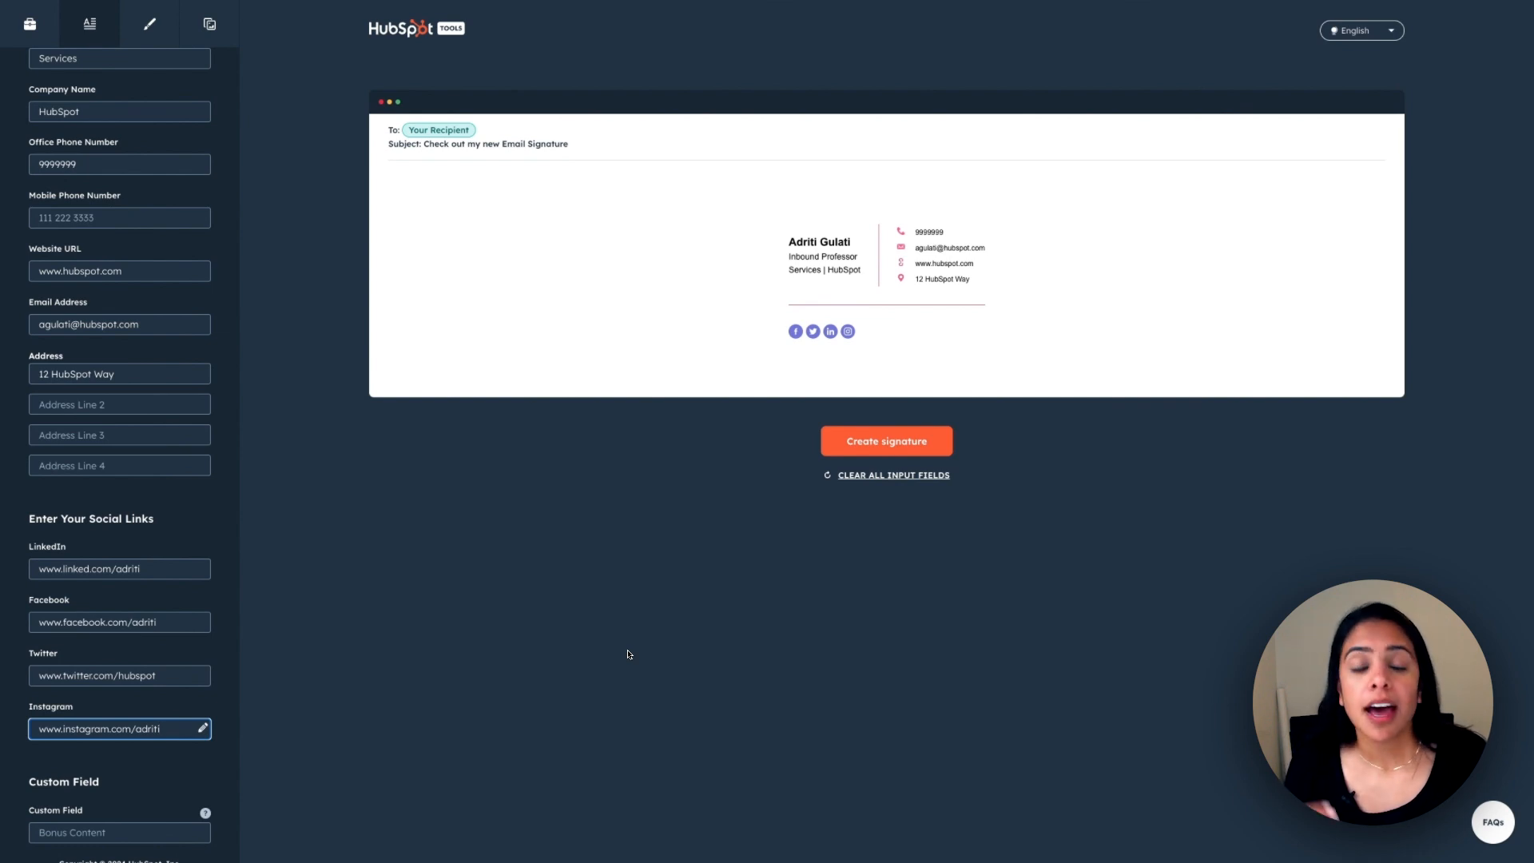
scroll("down", 3)
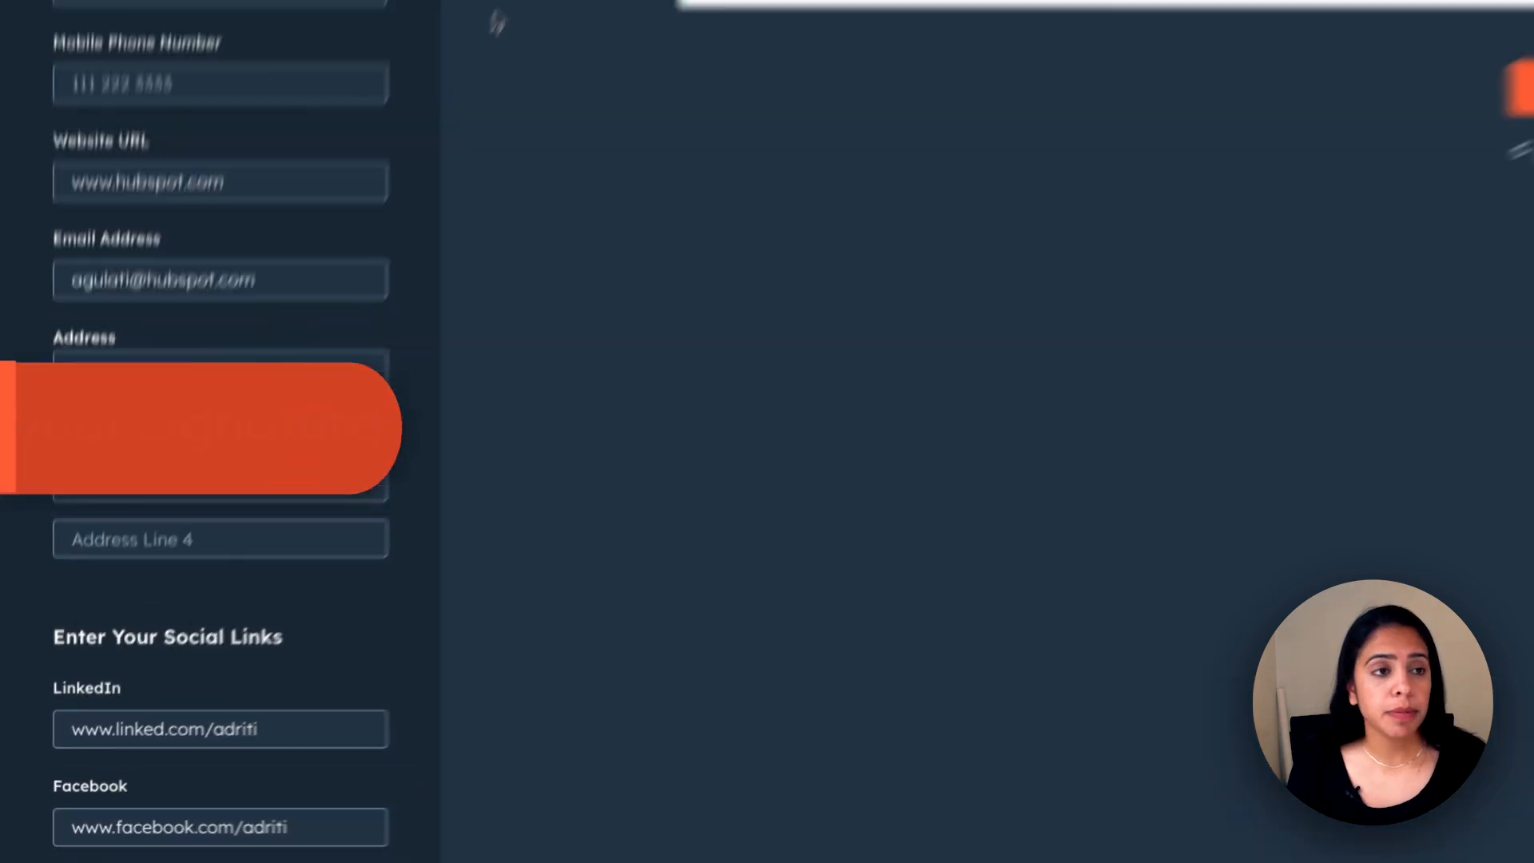
left_click(150, 22)
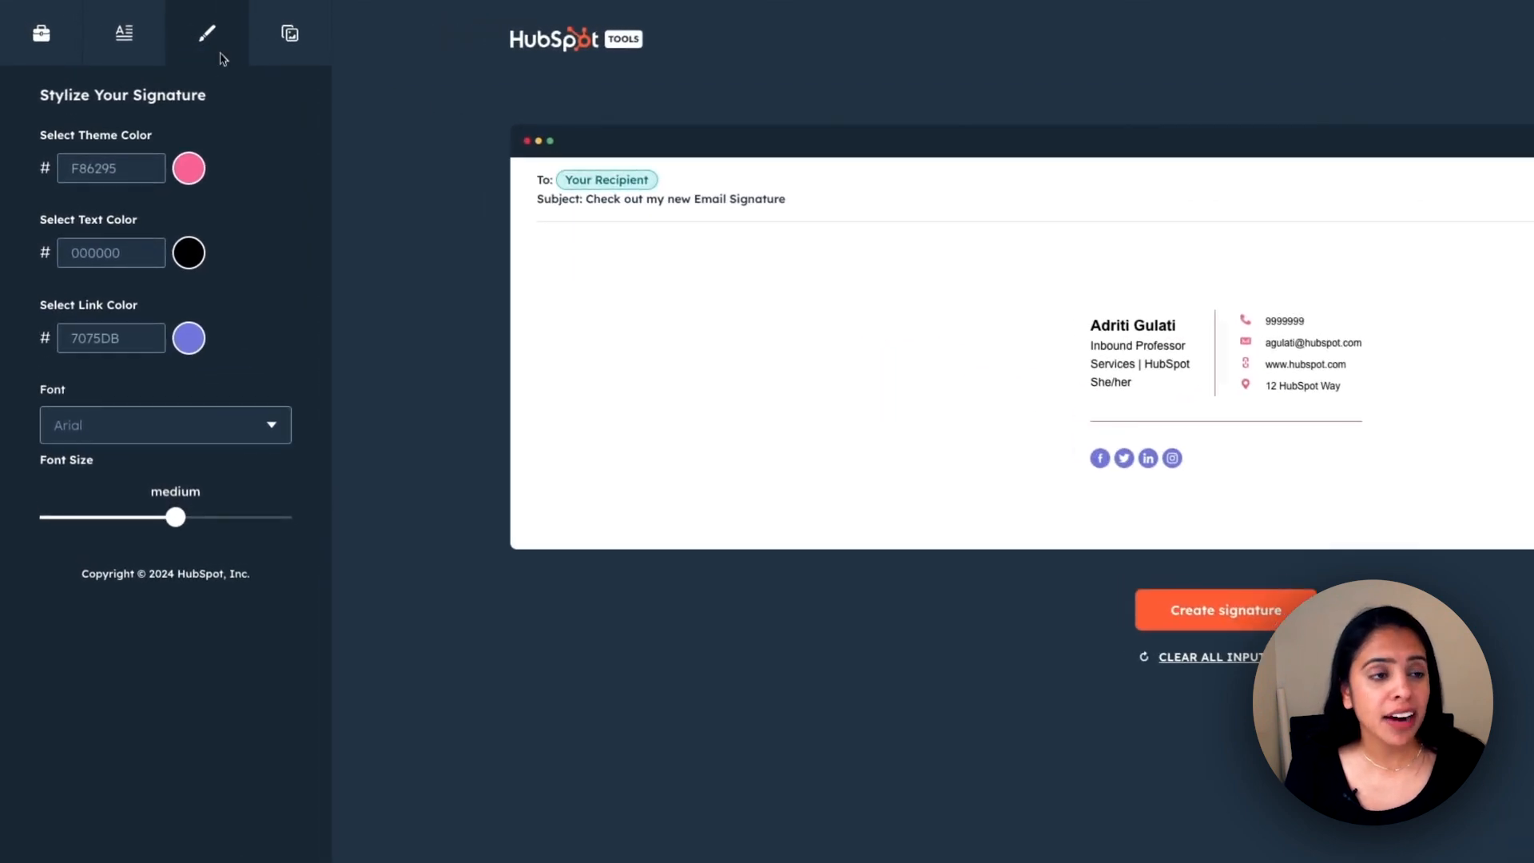
Step: Set the theme colour to blue 6391F7 and the font to Verdana
left_click(189, 168)
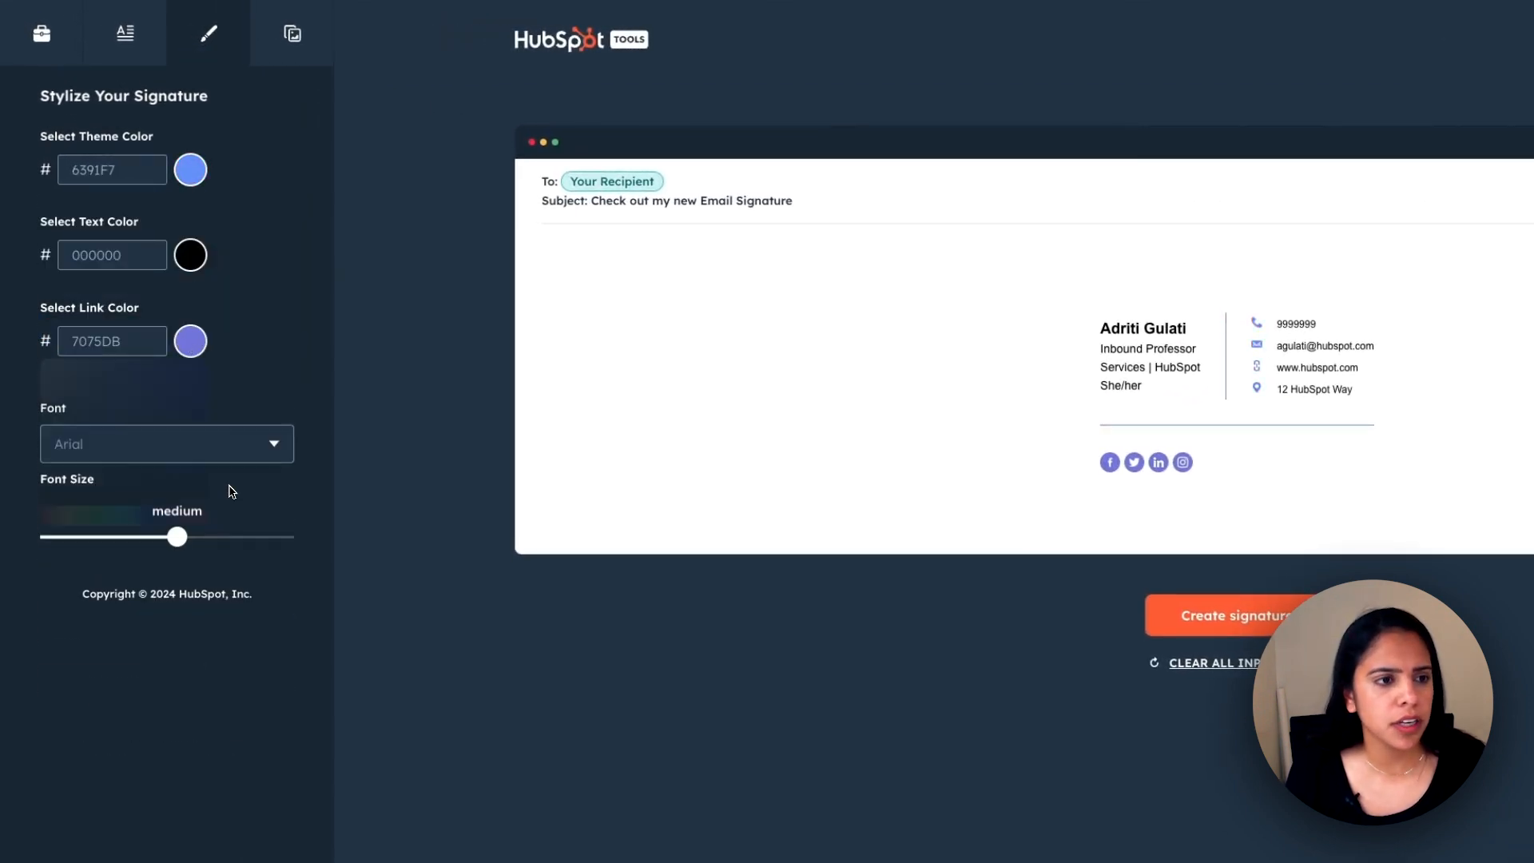
left_click(166, 444)
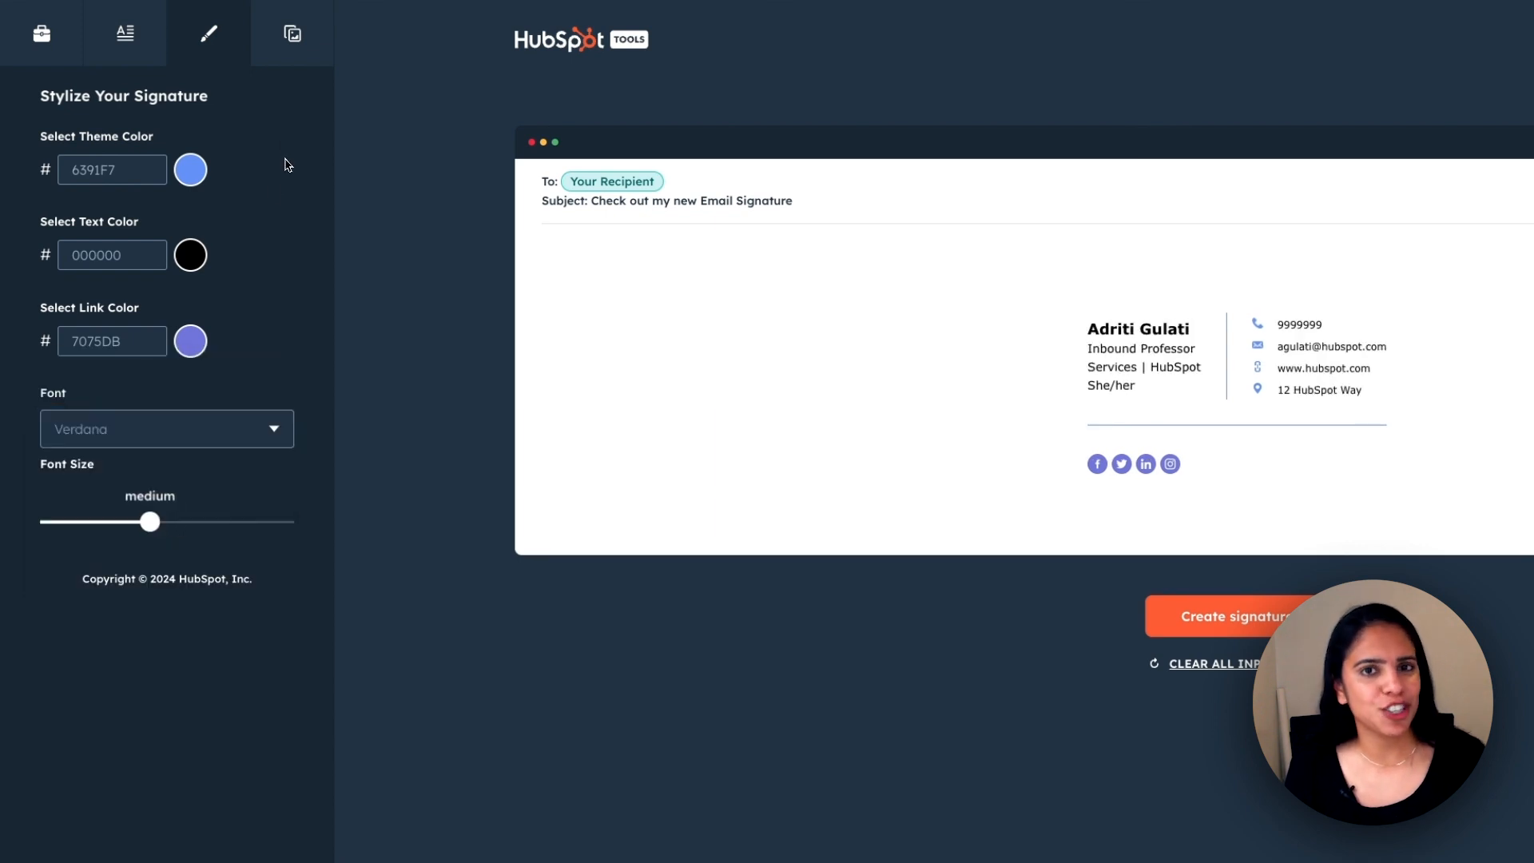
left_click(291, 34)
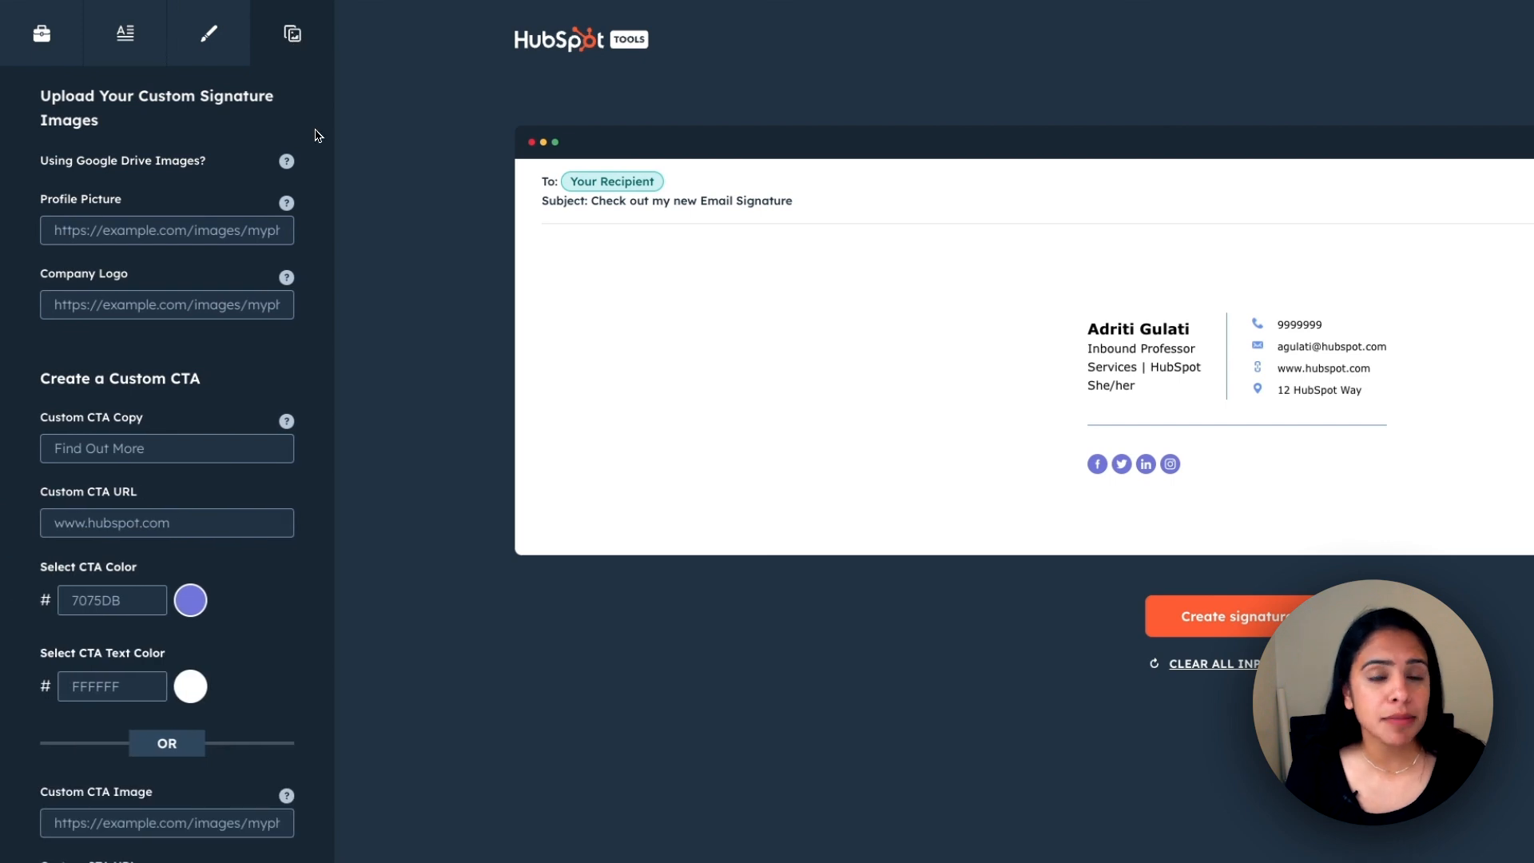
mouse_move(286, 163)
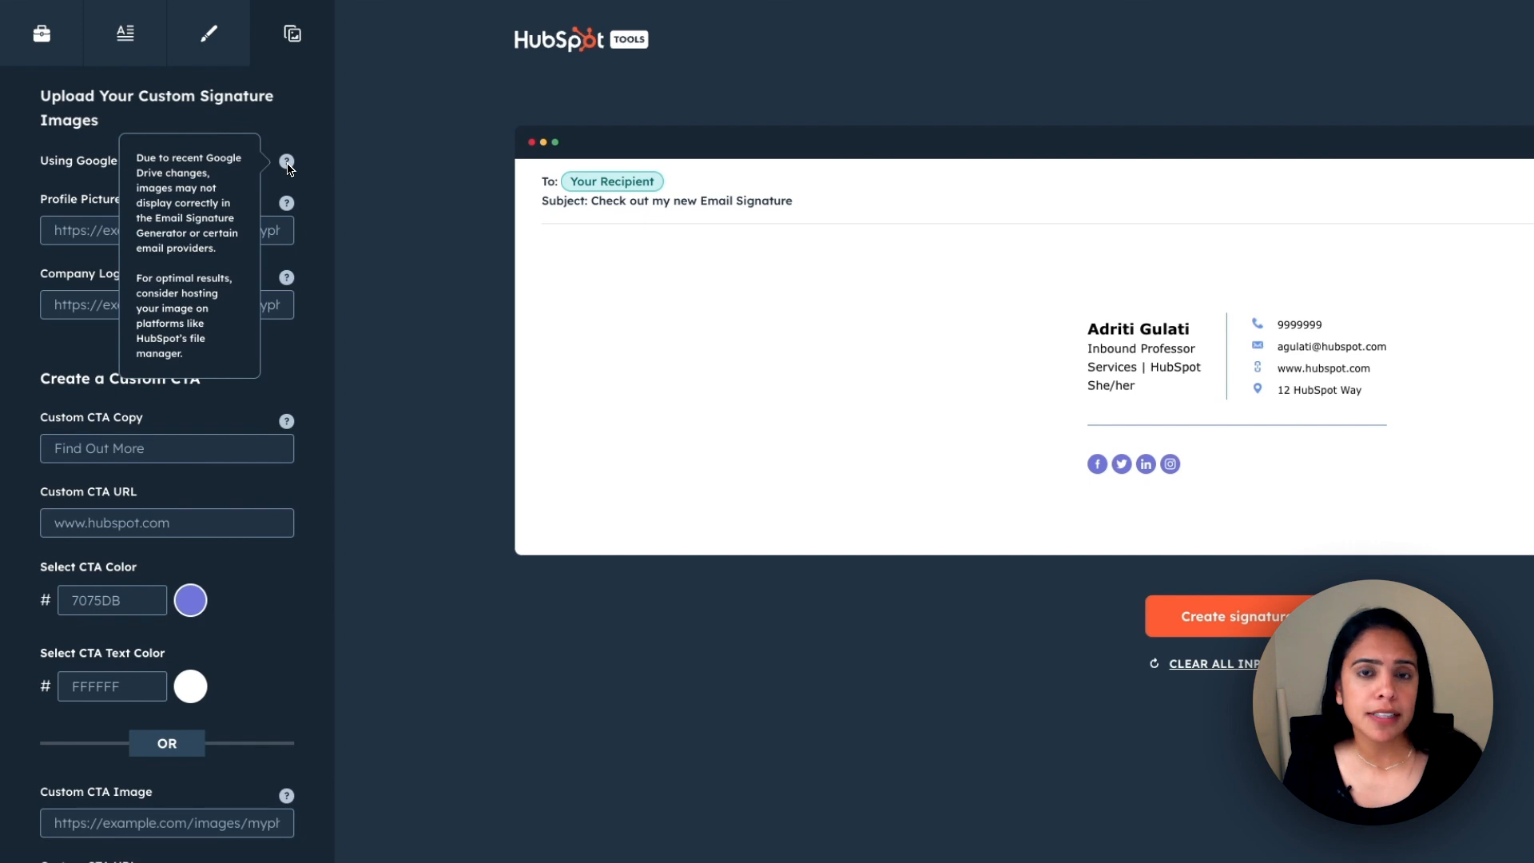
Step: Paste the hosted image URL as the signature's profile picture
left_click(166, 230)
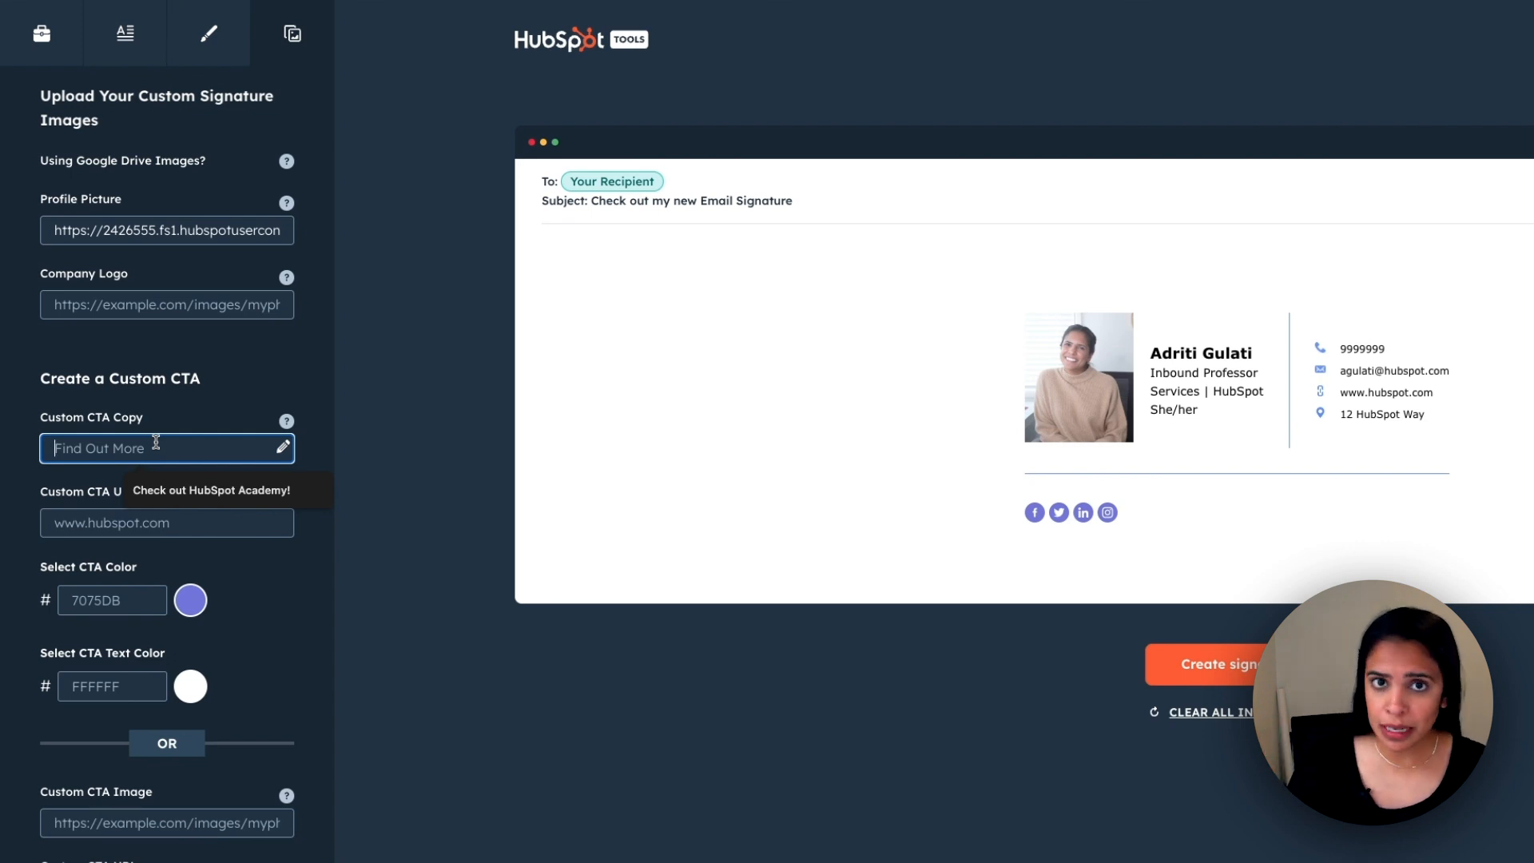
mouse_move(176, 450)
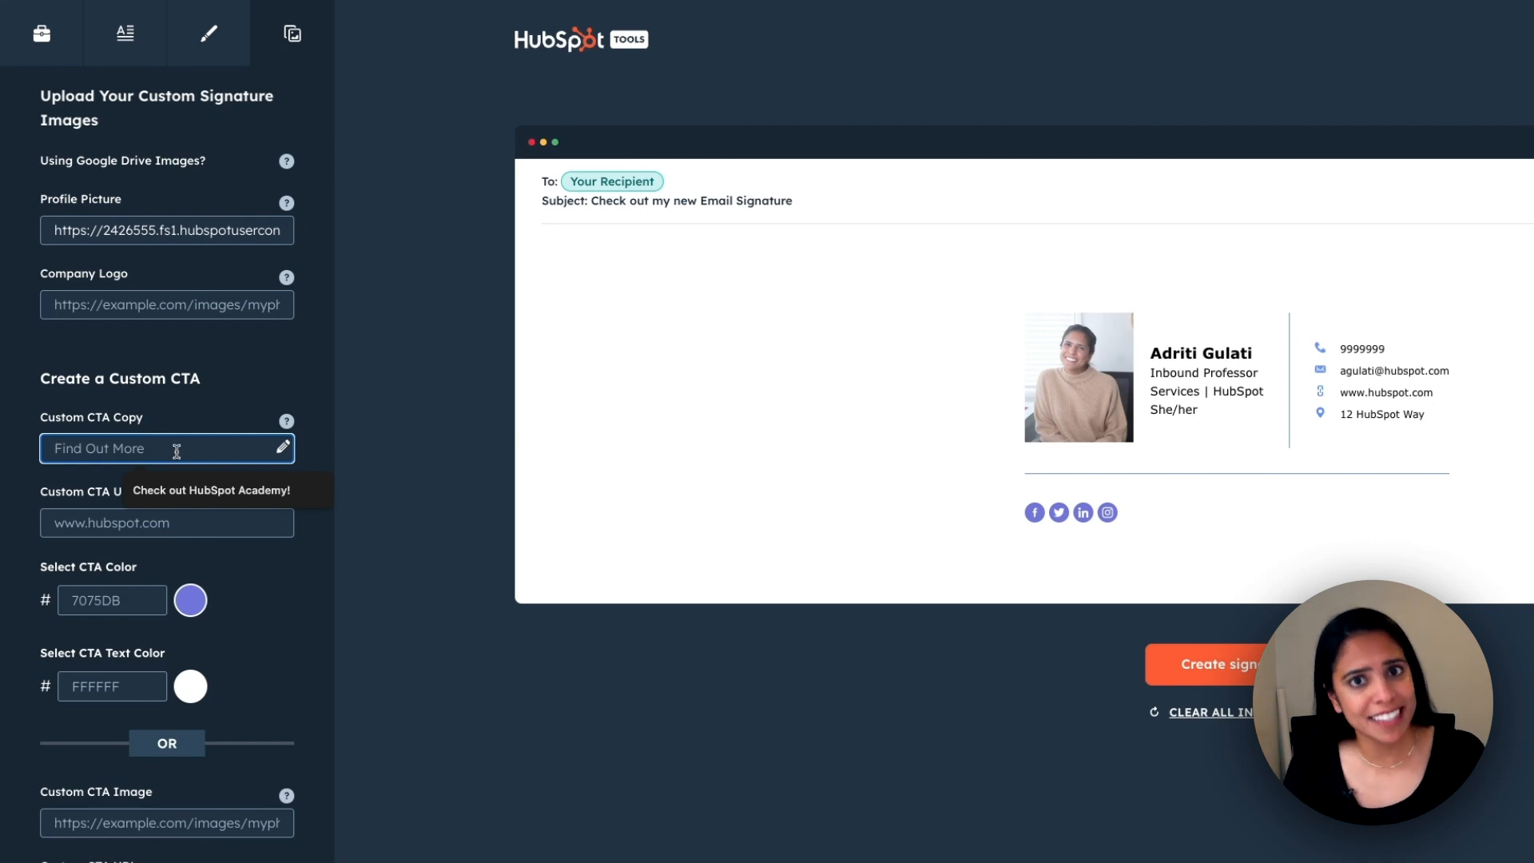
mouse_move(199, 531)
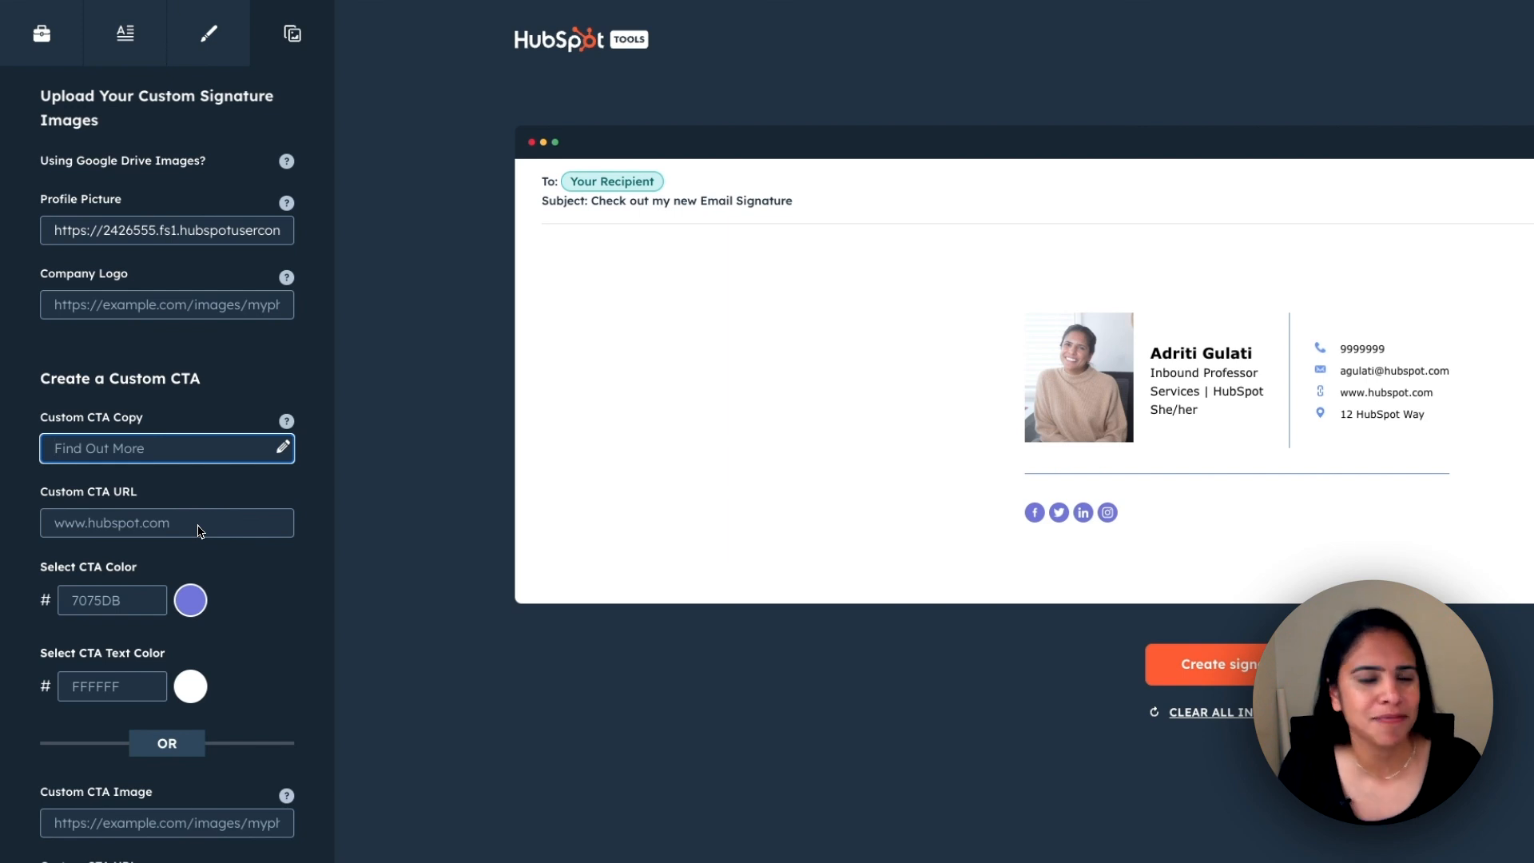
Step: Add CTA copy 'Check out Hu…', a CTA URL and a lake landscape CTA image
type("Check out HubSpot Academy!")
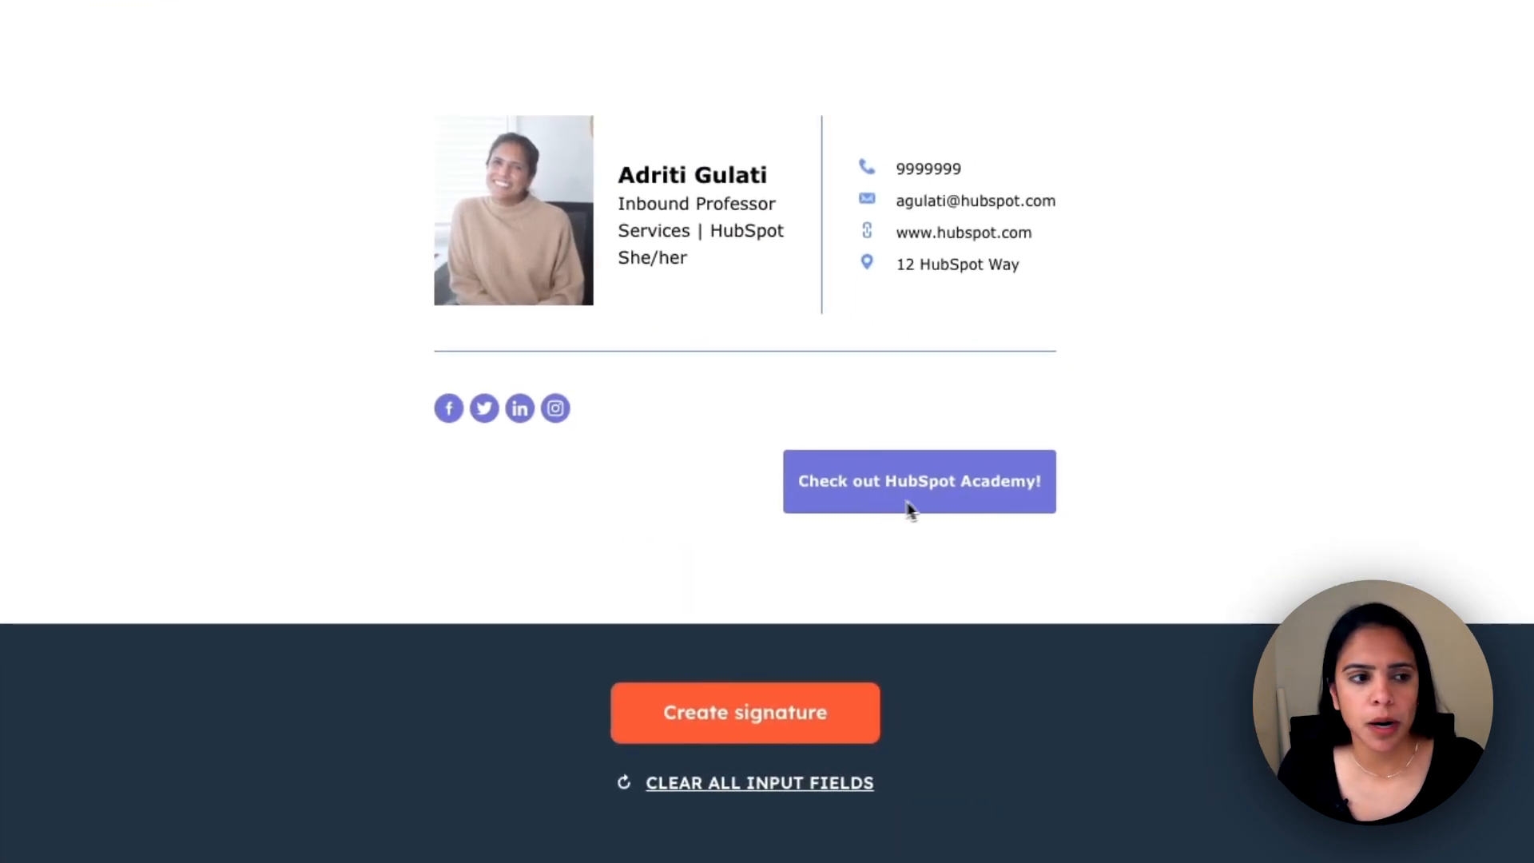
mouse_move(909, 512)
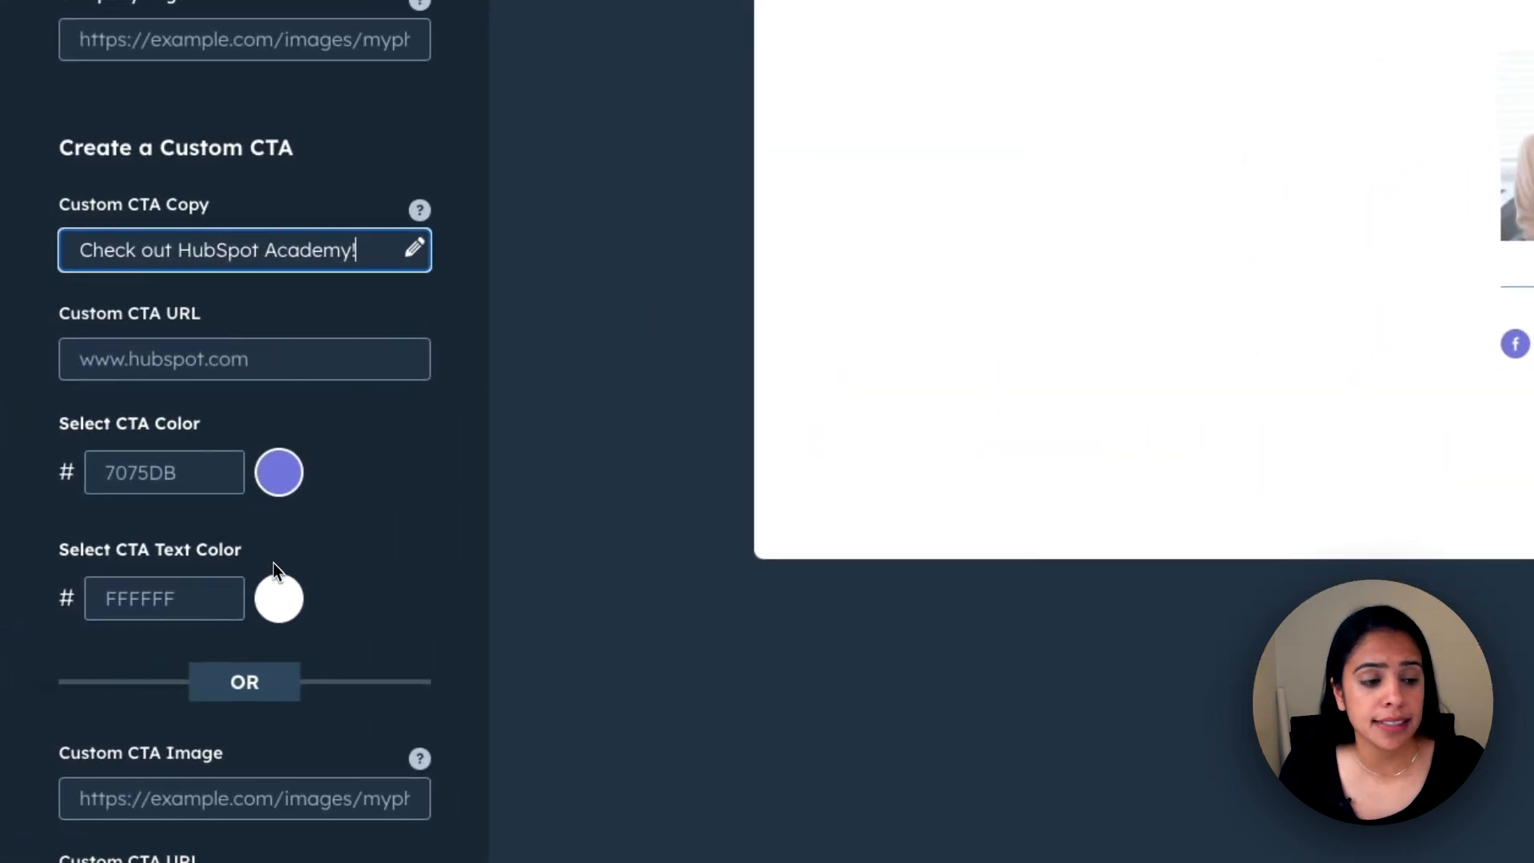
left_click(232, 360)
type("academy.hubspot.com")
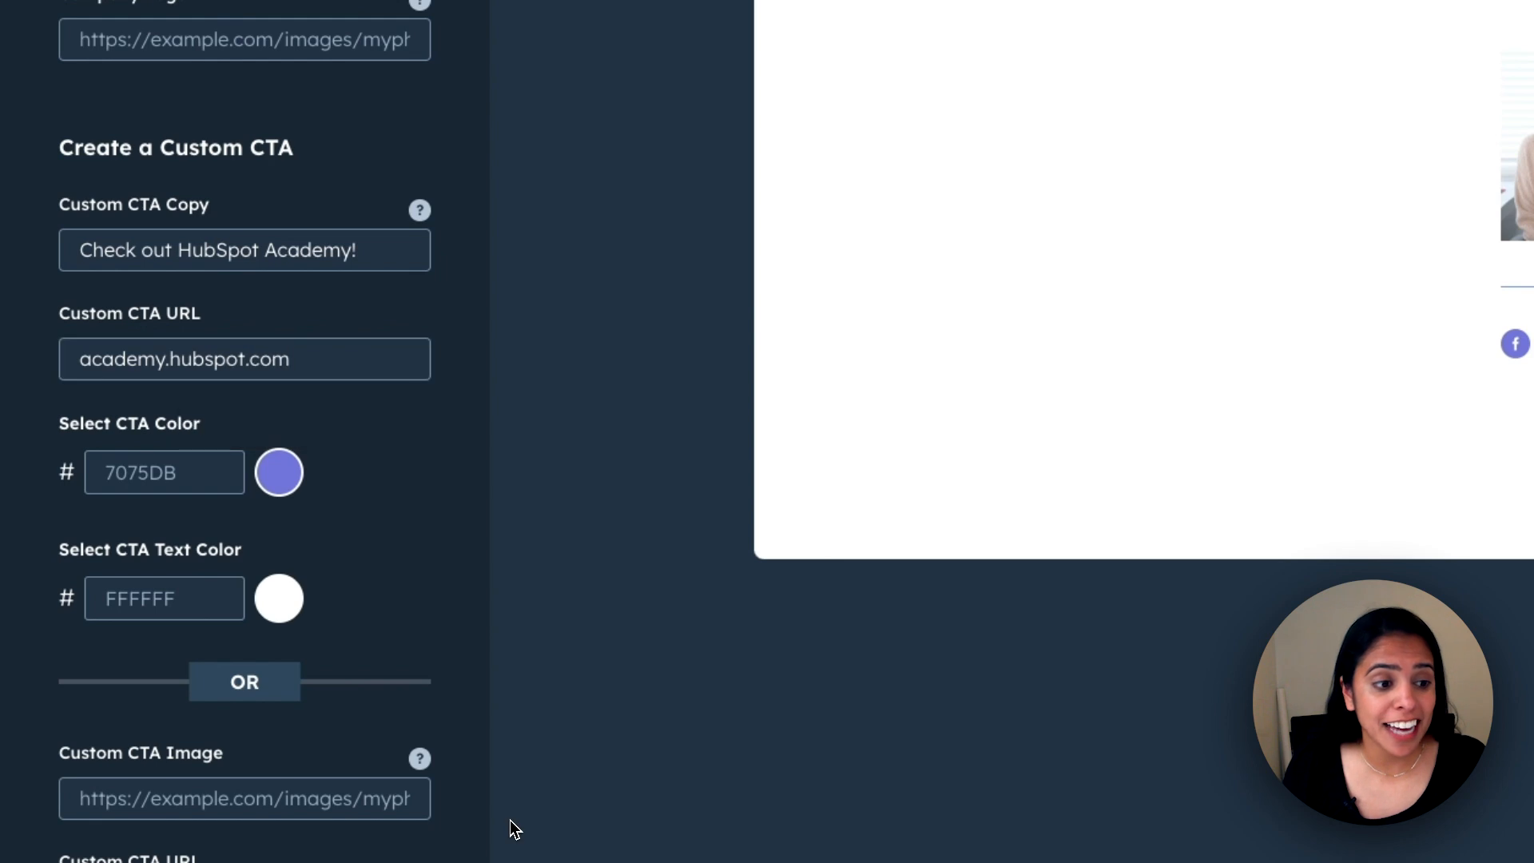
scroll("down", 3)
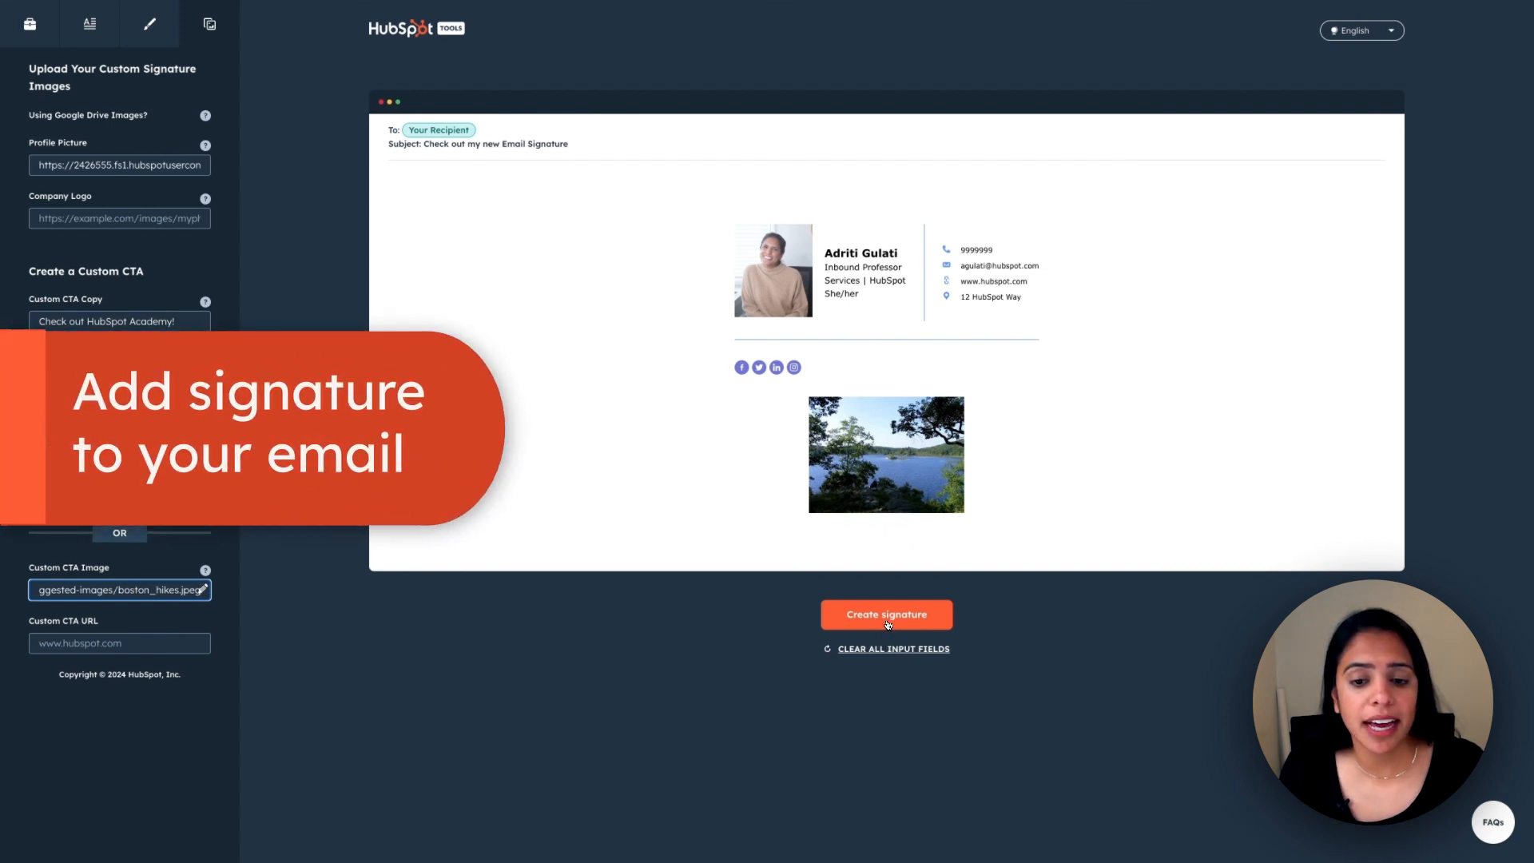
Step: Create the signature, set the employee count and submit to reach the download page
left_click(888, 614)
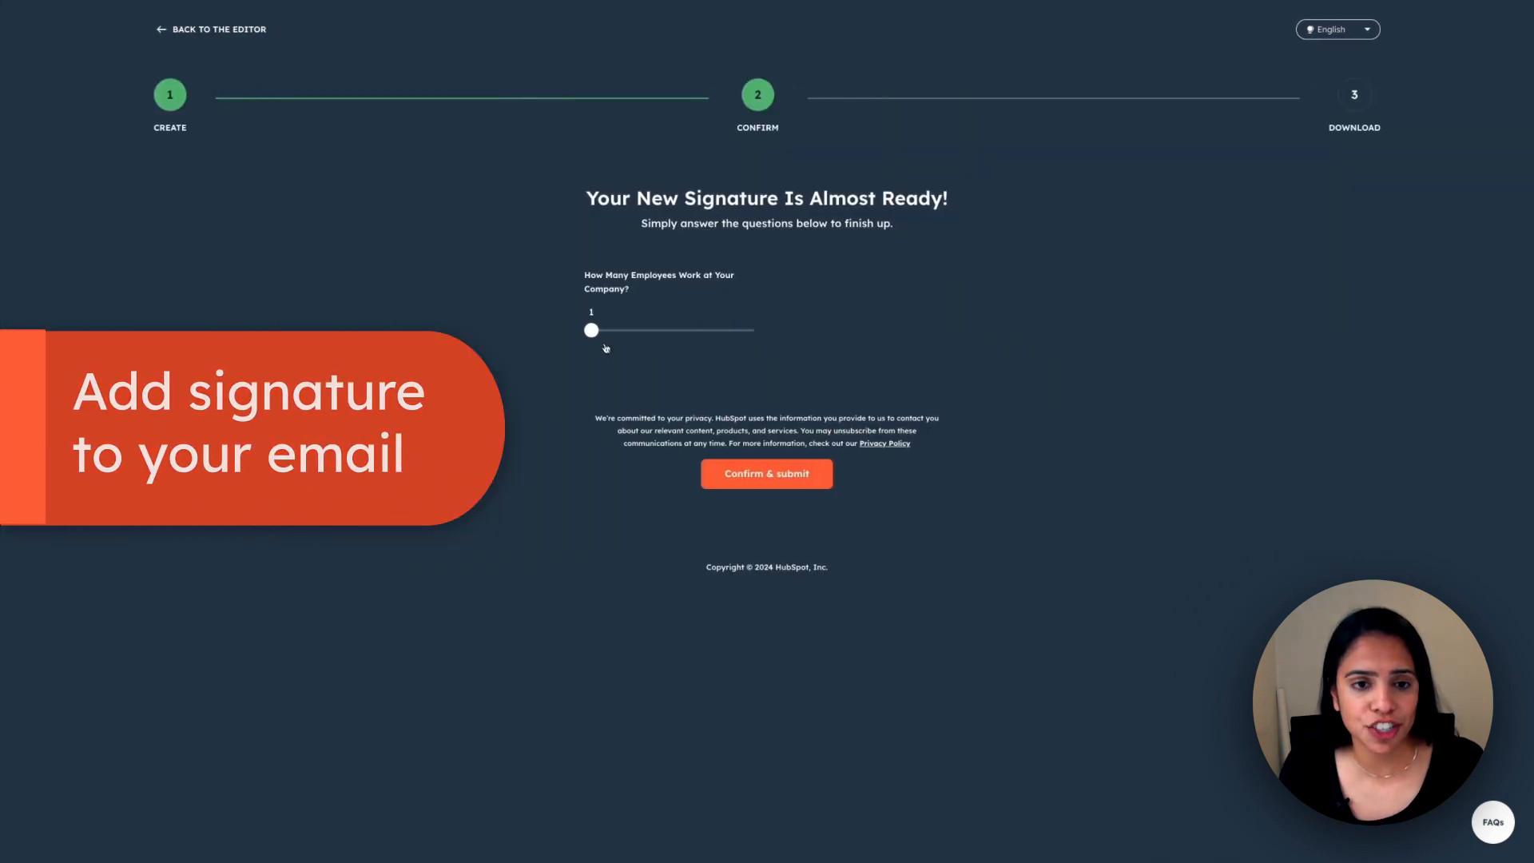
left_click(767, 473)
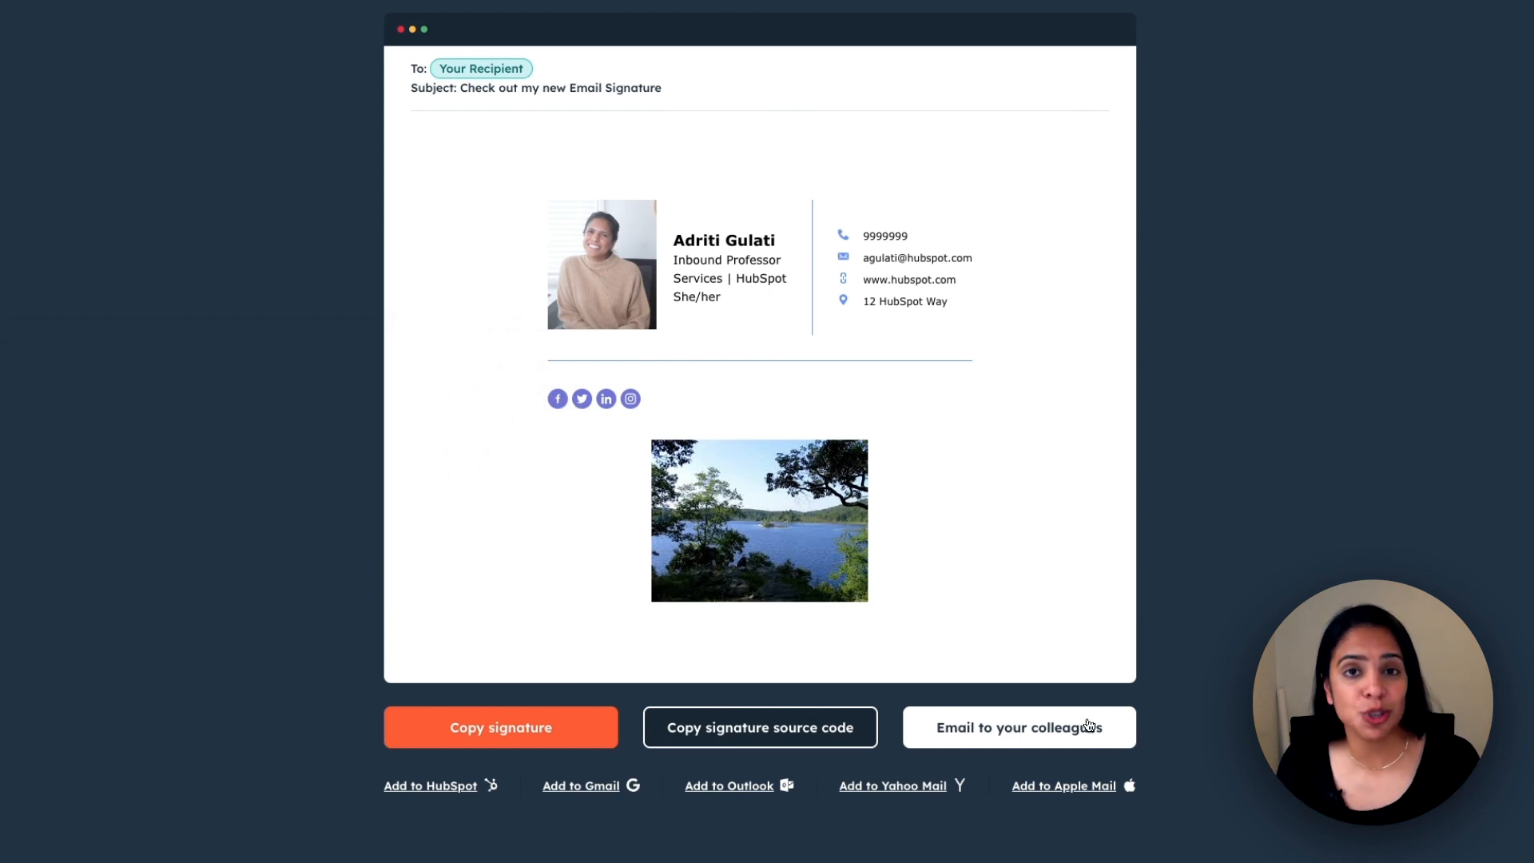
mouse_move(24, 534)
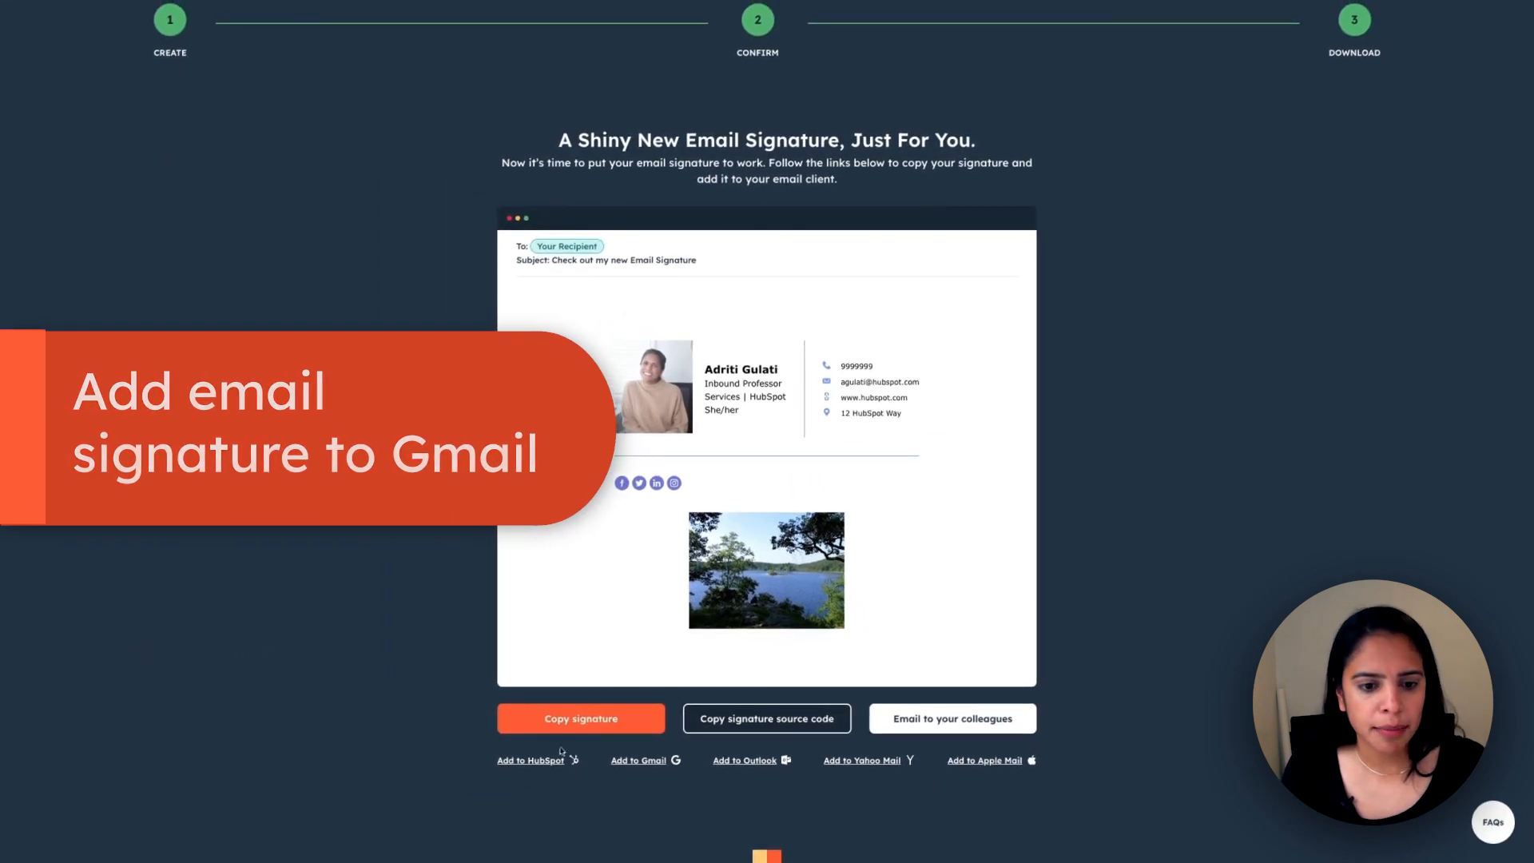
Step: Copy the finished signature and go to Gmail's full settings at the Signature section
left_click(639, 761)
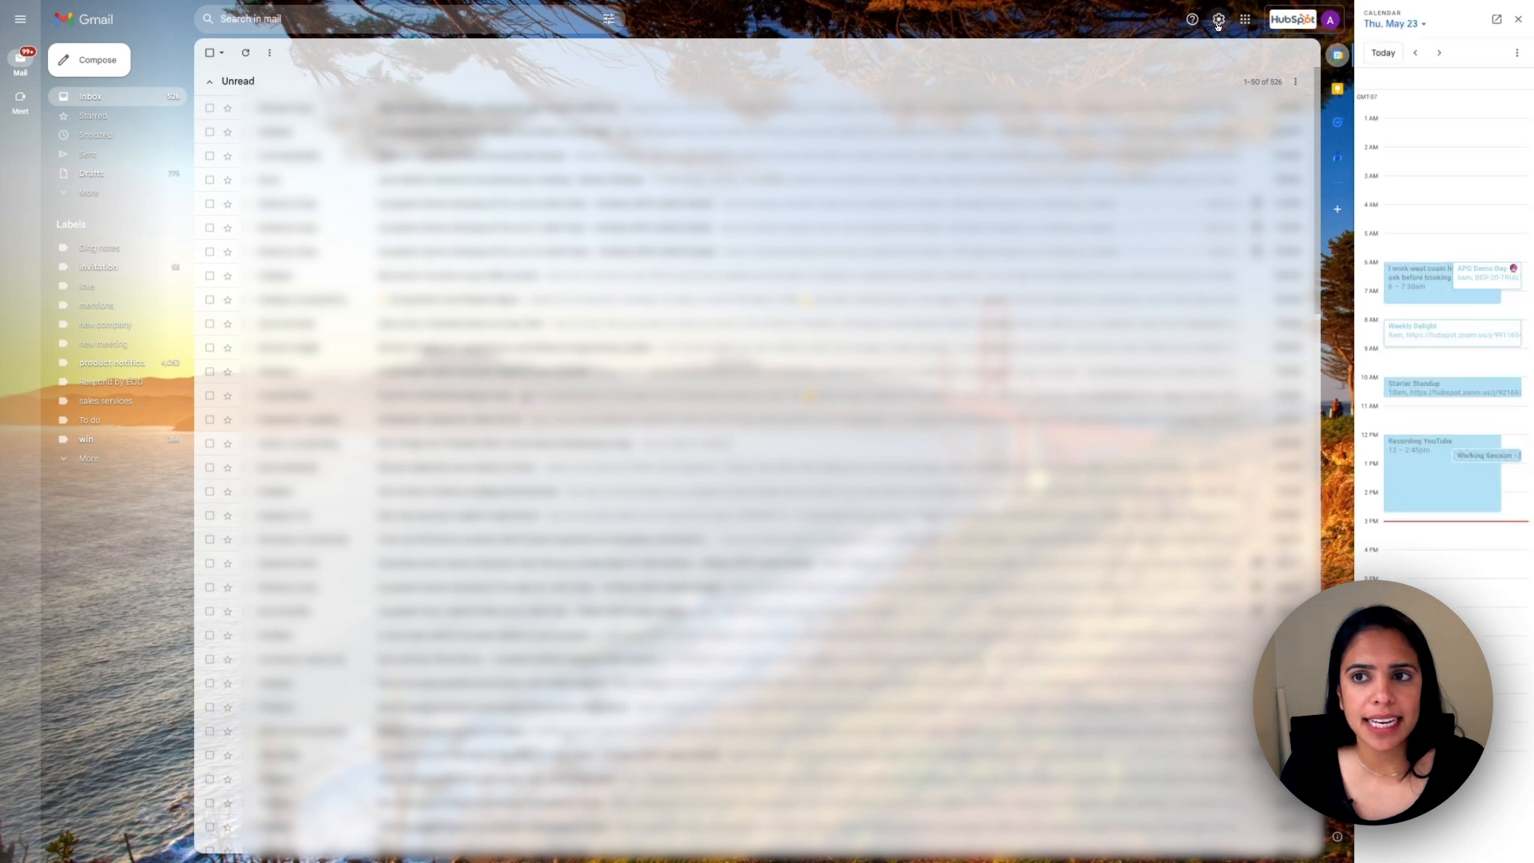
left_click(1219, 19)
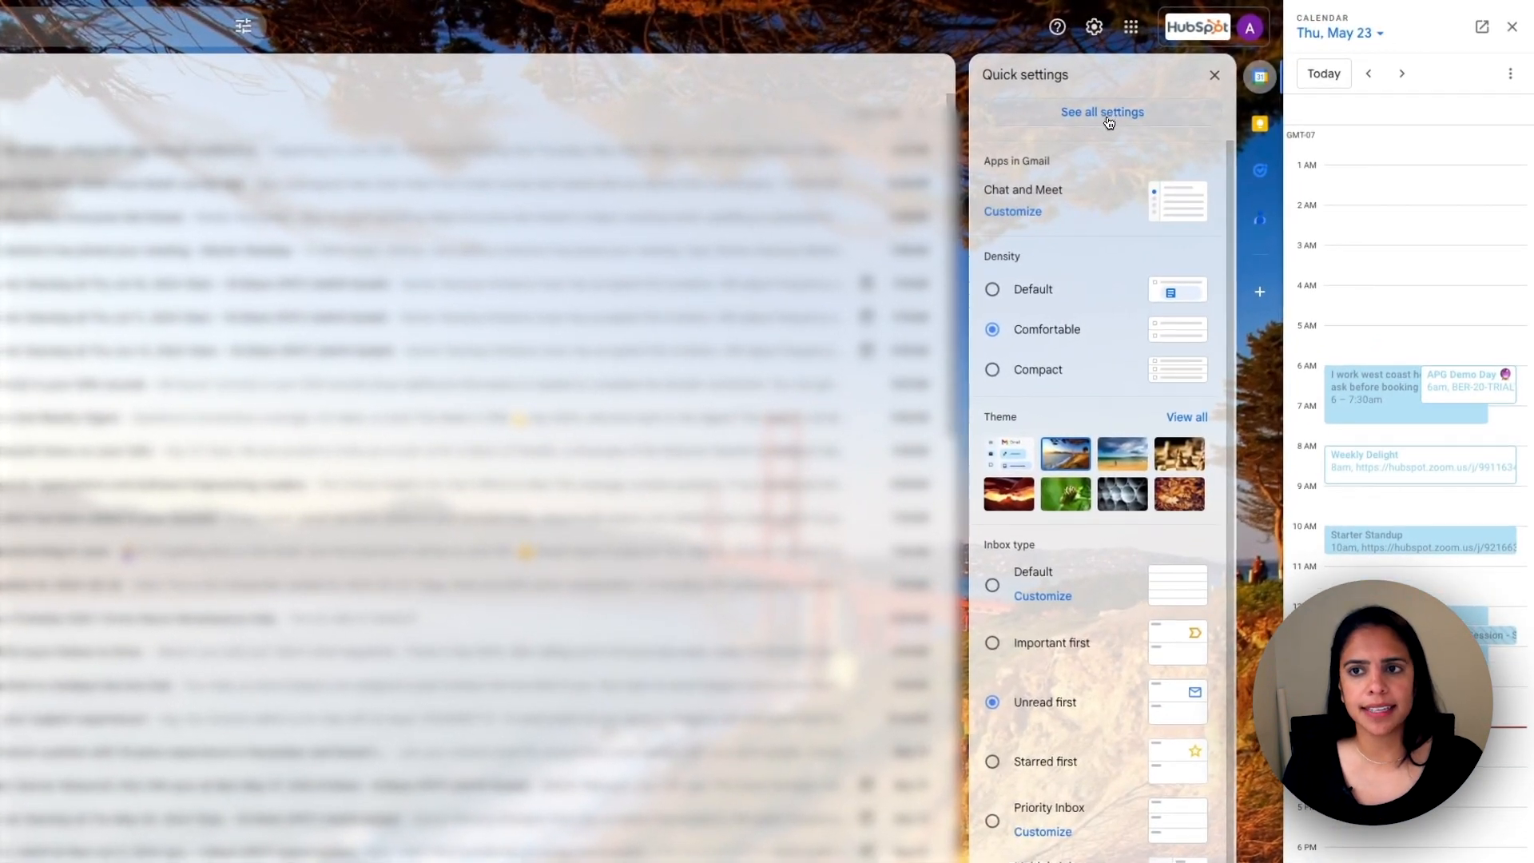
left_click(1103, 112)
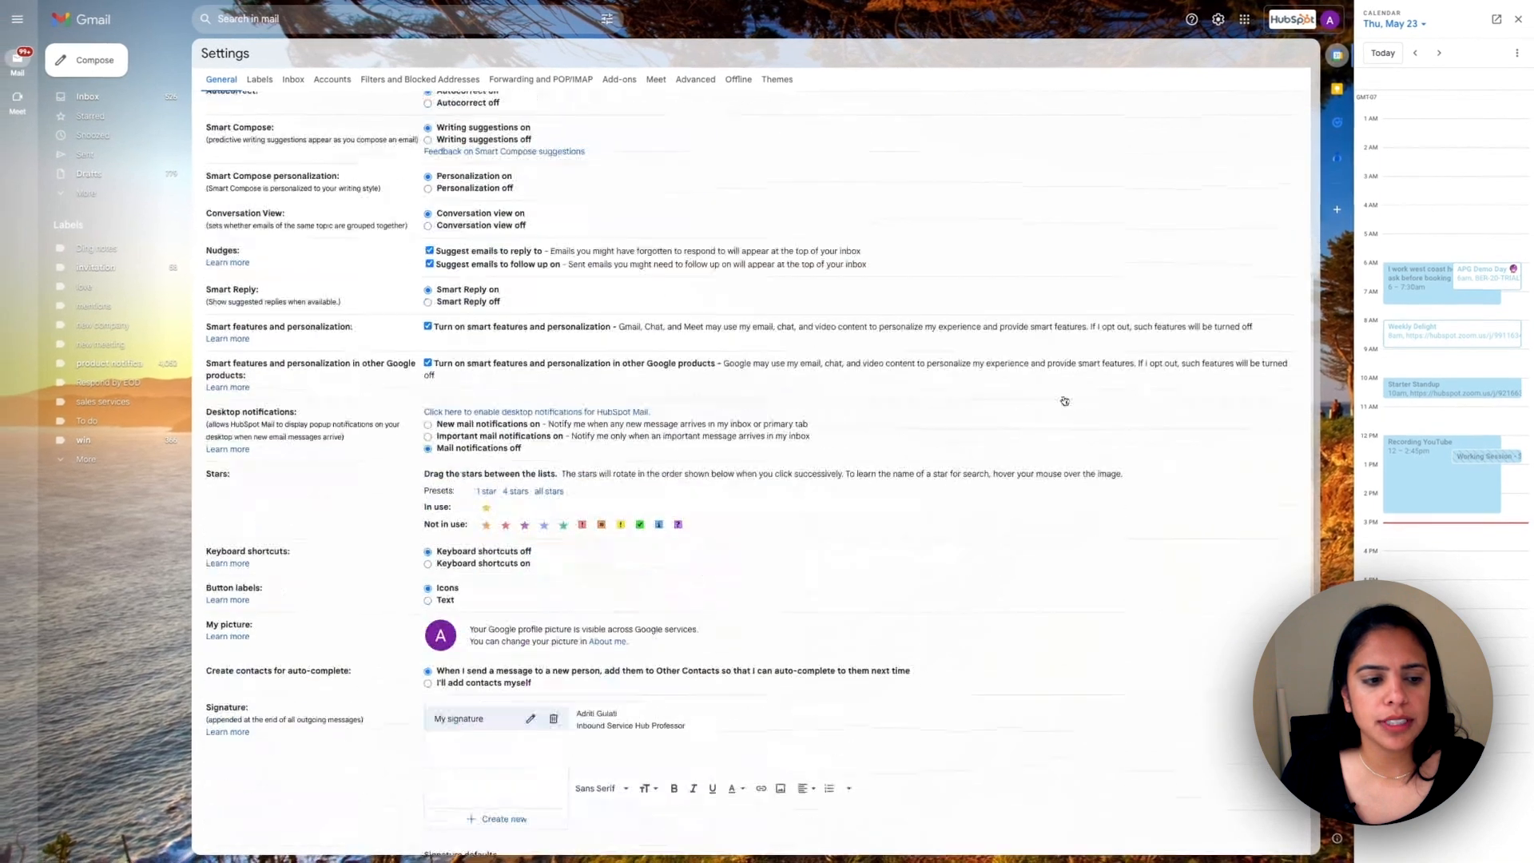
scroll("down", 3)
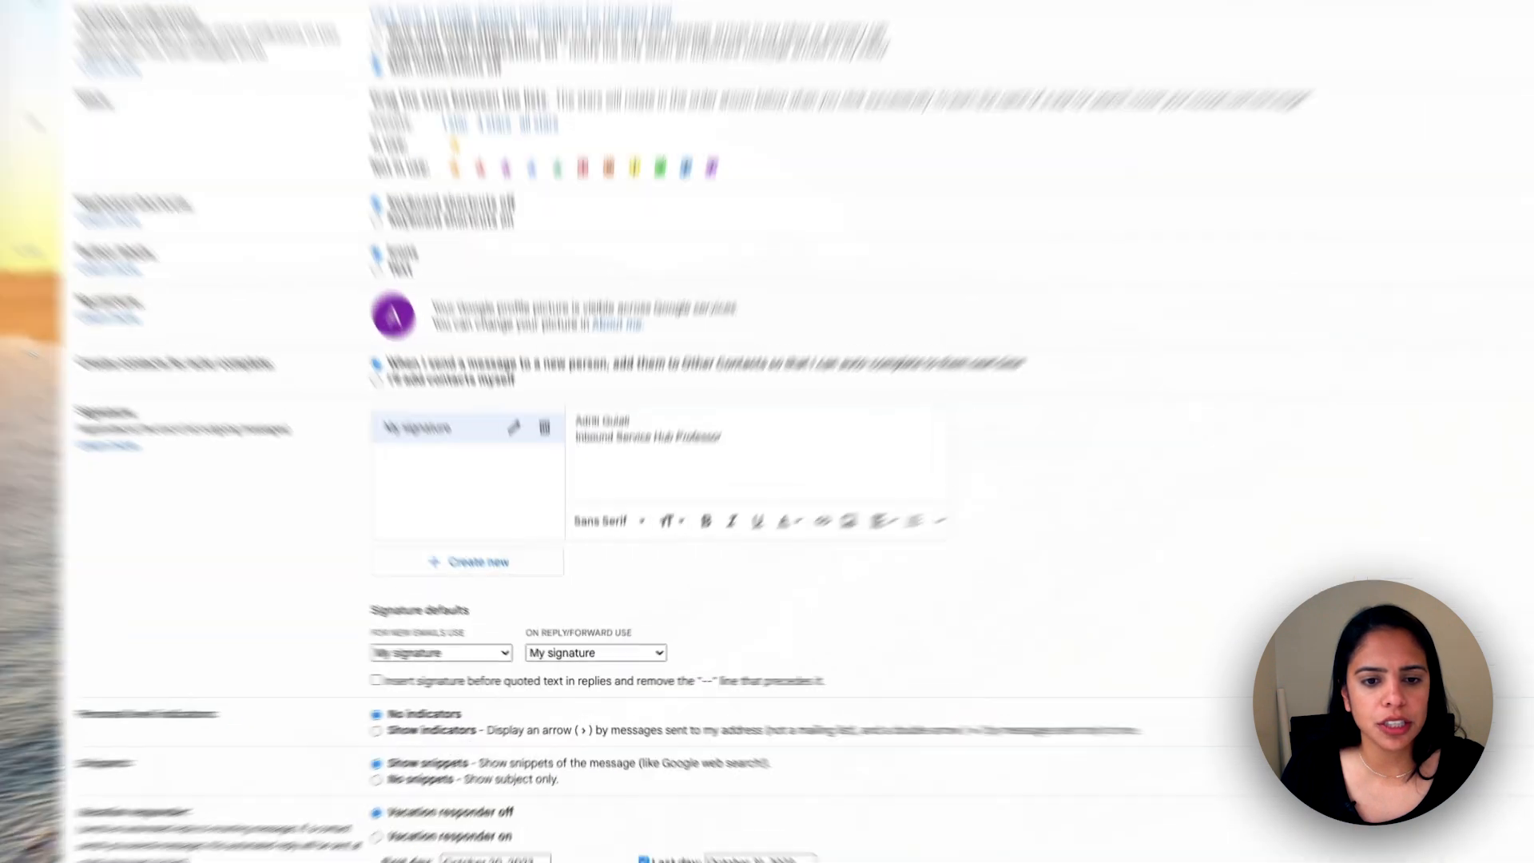